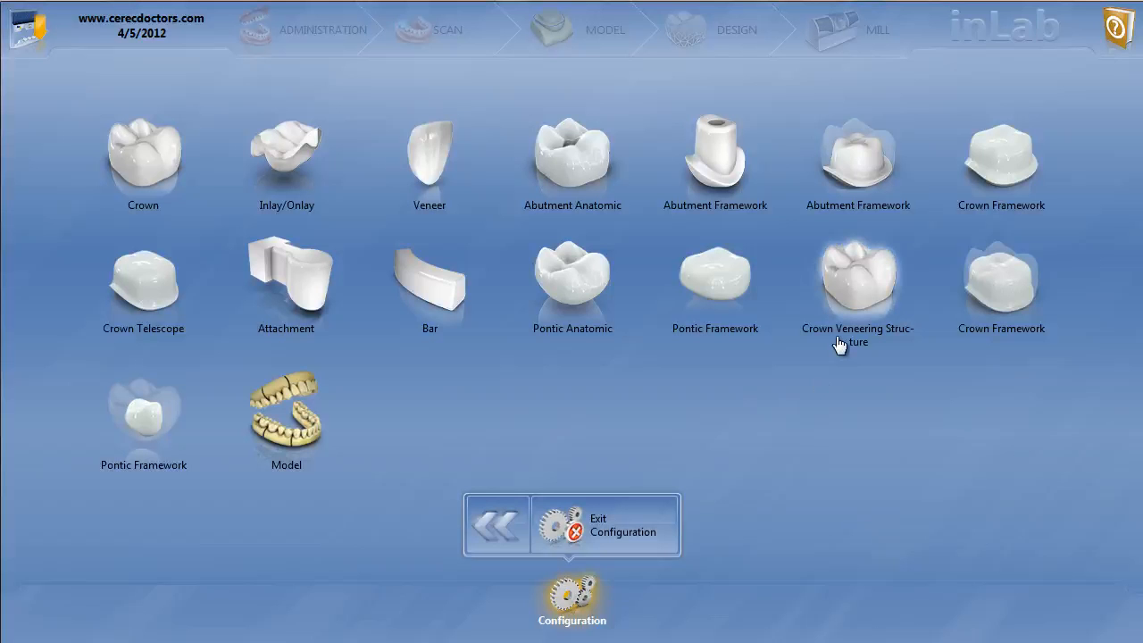
mouse_move(1014, 348)
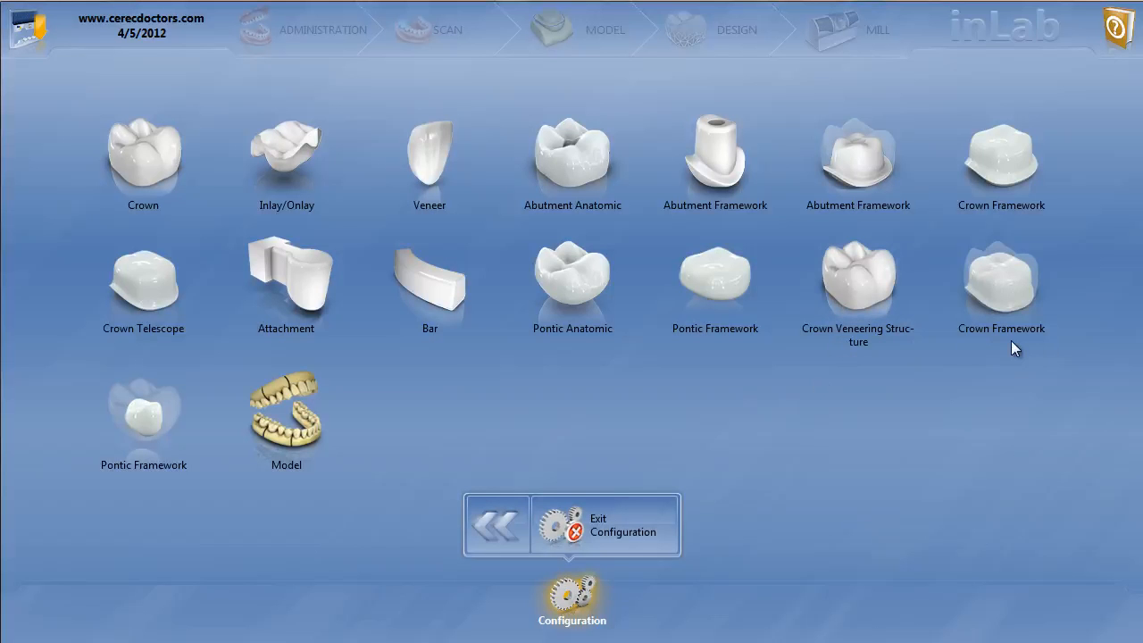
mouse_move(128, 533)
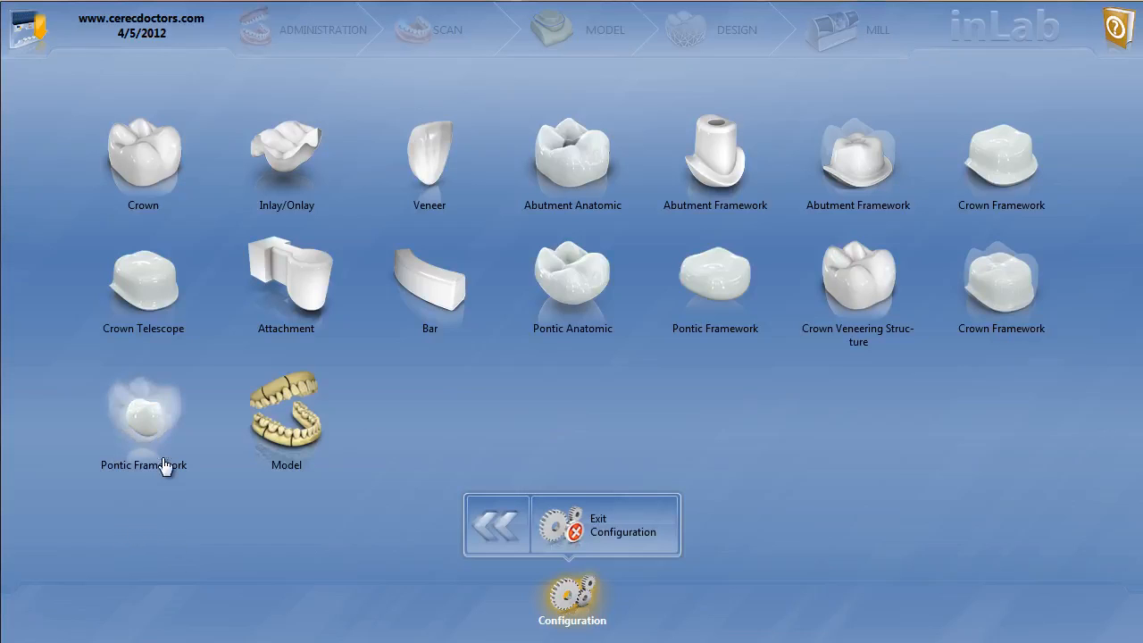
mouse_move(170, 486)
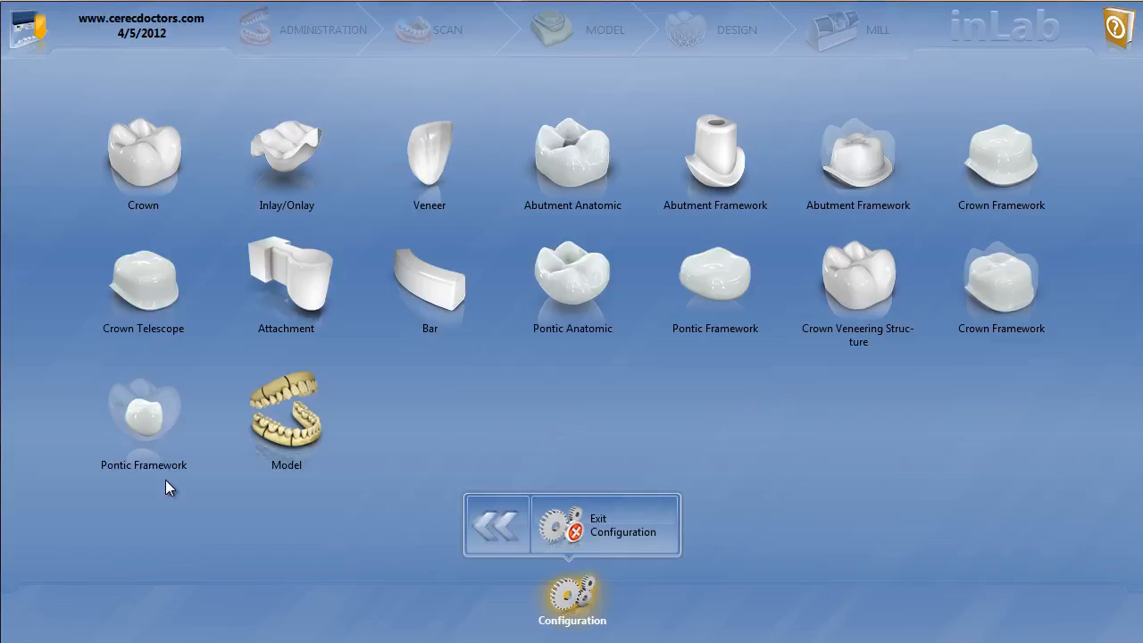
mouse_move(178, 483)
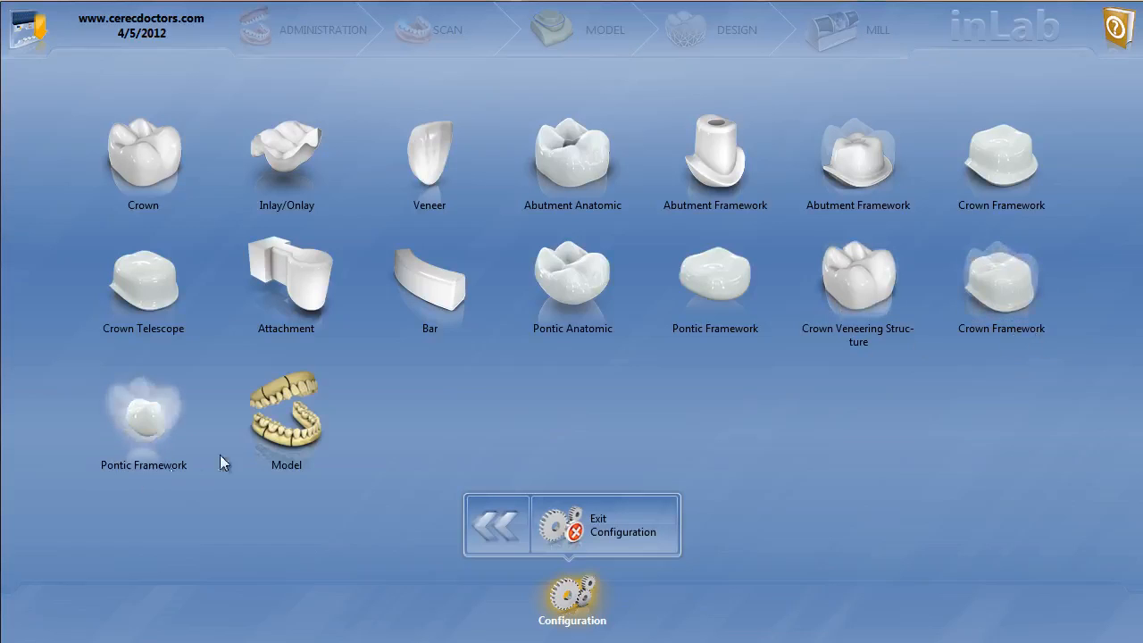
mouse_move(920, 438)
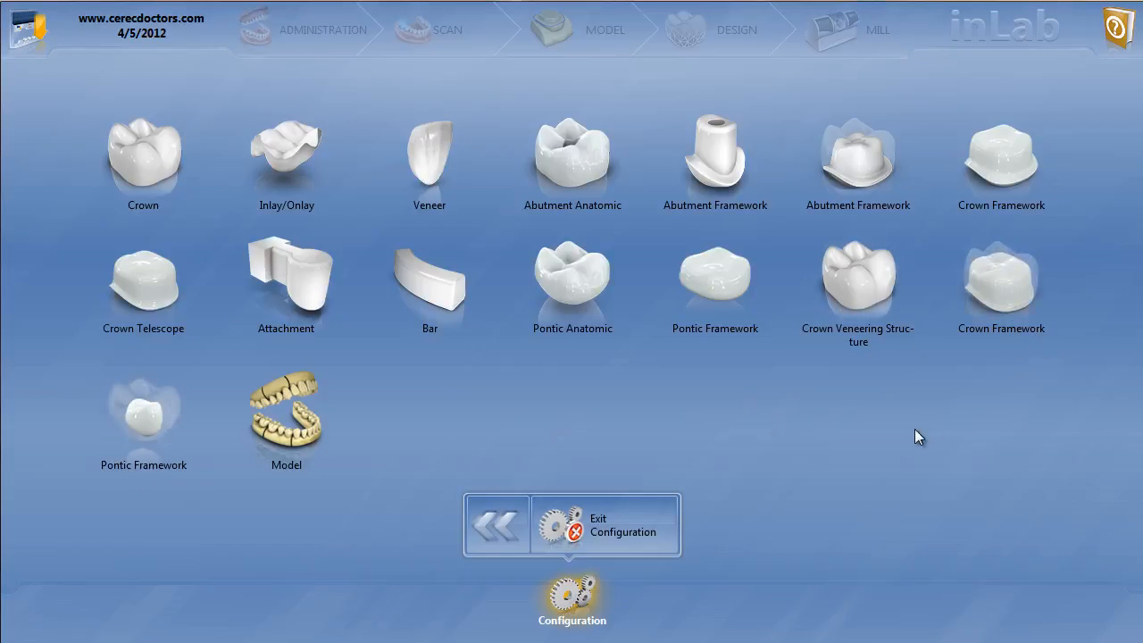
mouse_move(946, 416)
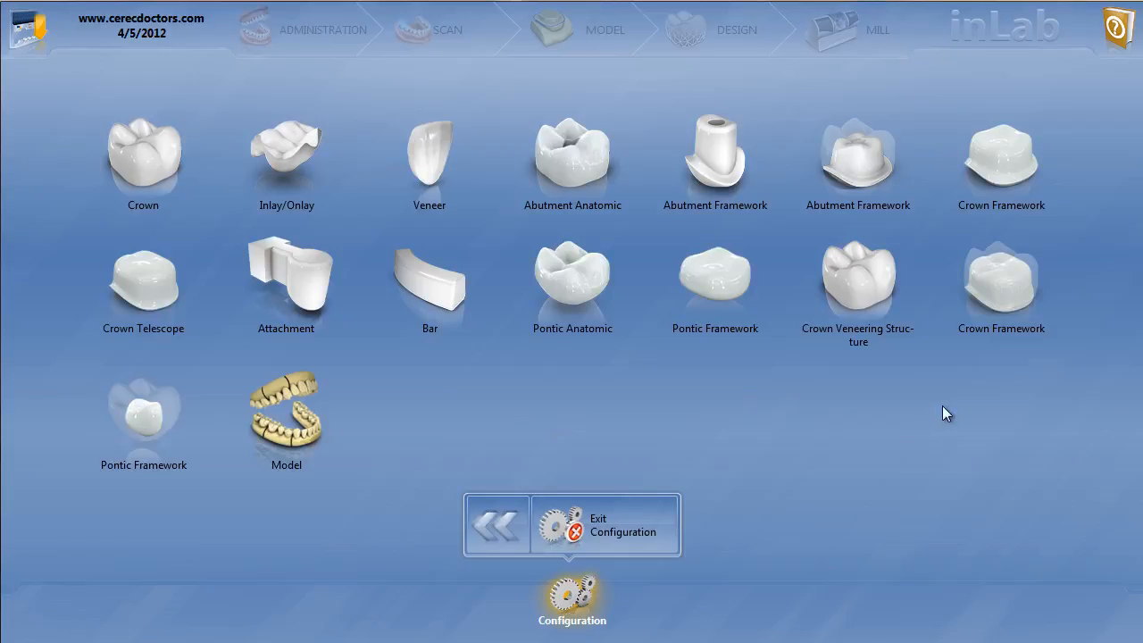
mouse_move(953, 400)
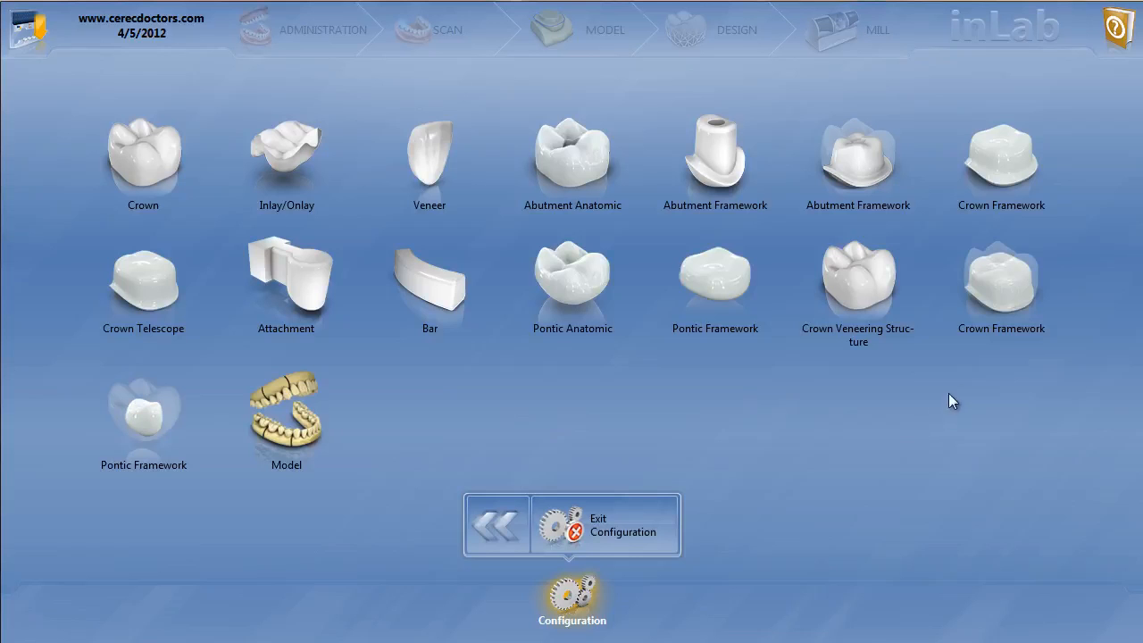
mouse_move(994, 338)
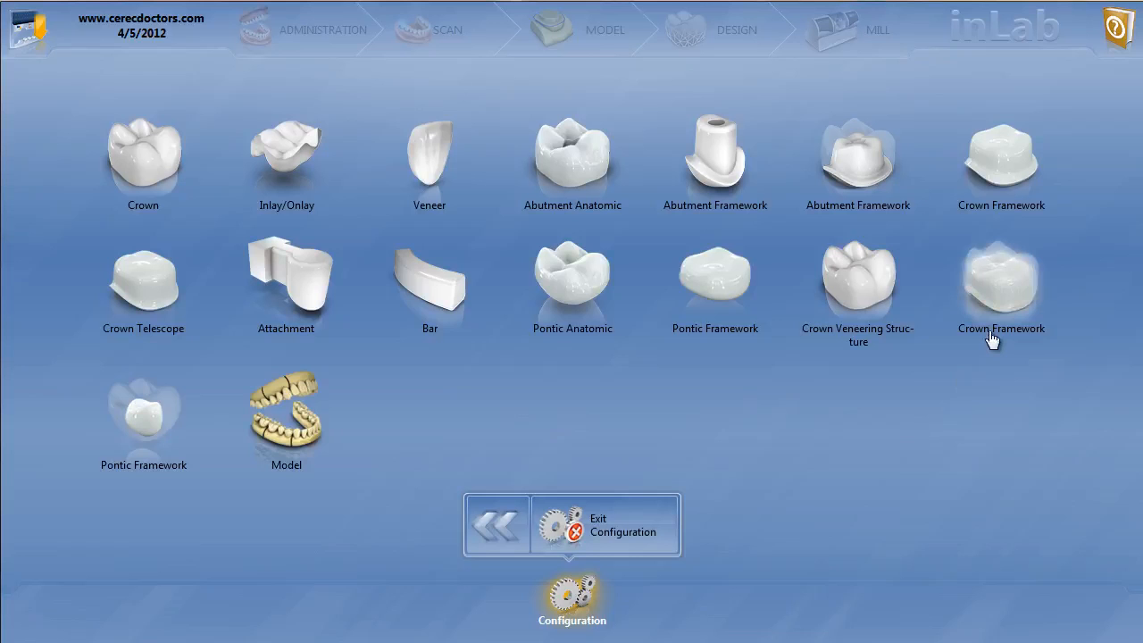
mouse_move(210, 519)
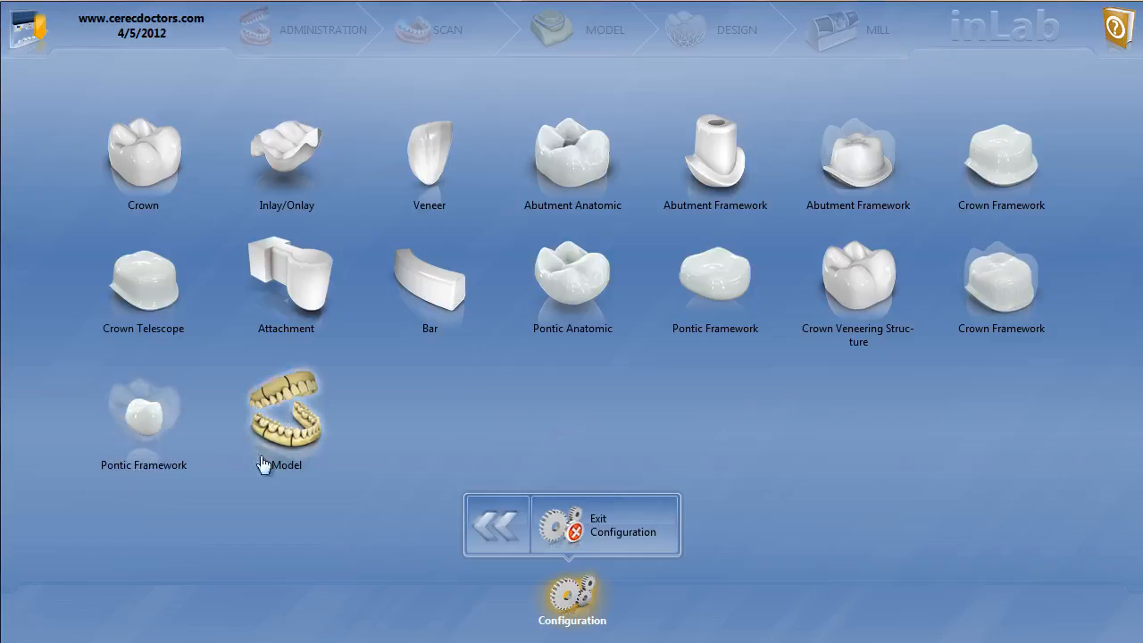
mouse_move(320, 456)
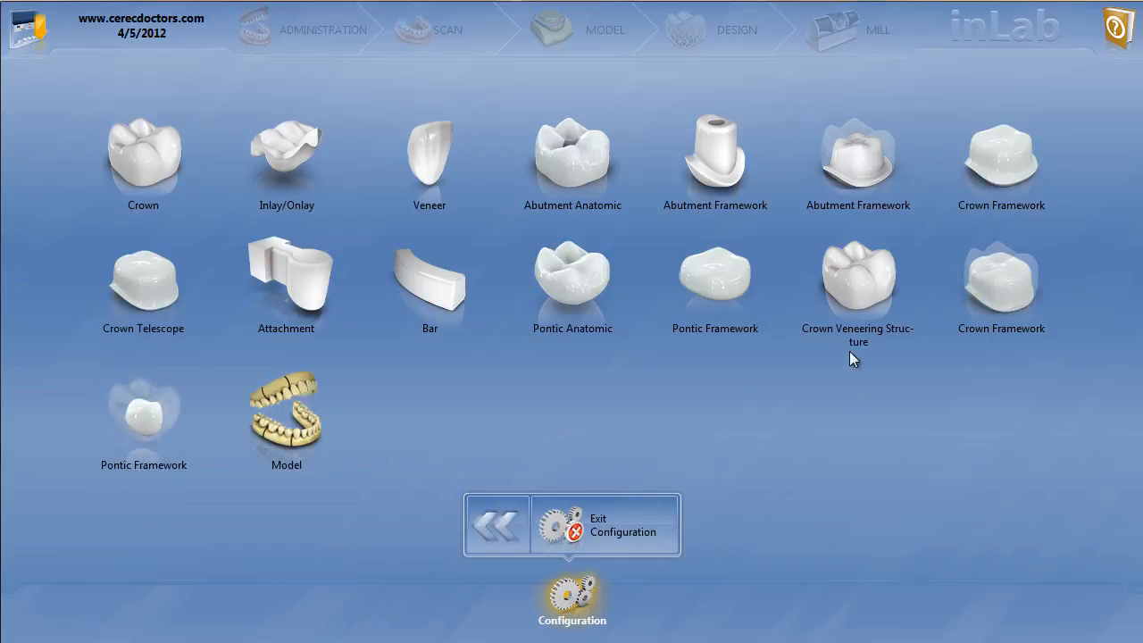
mouse_move(835, 373)
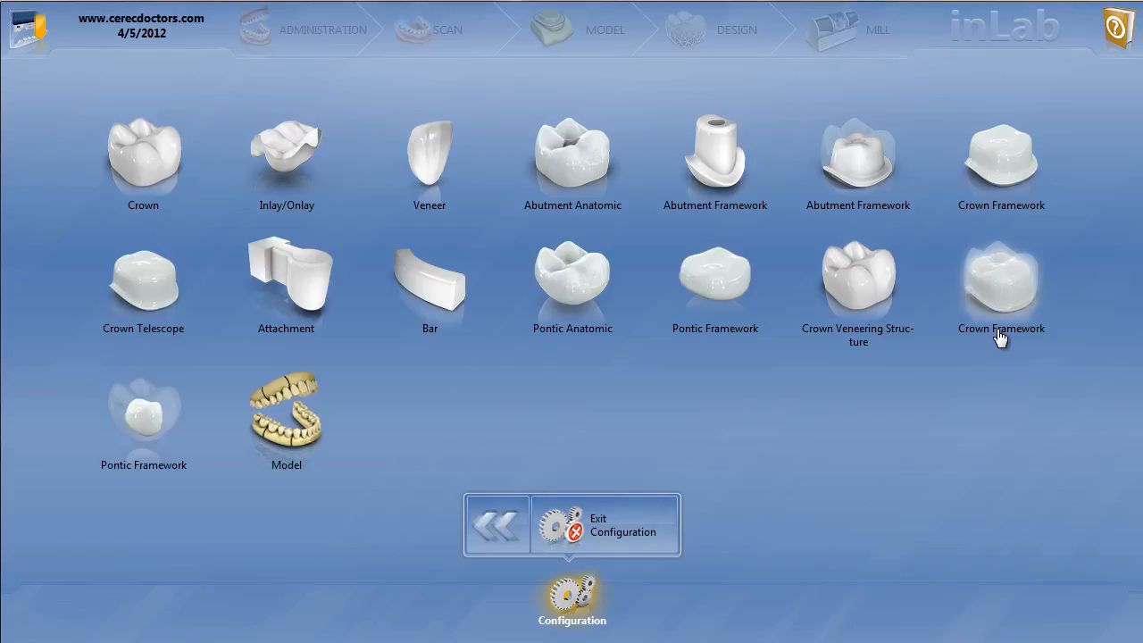
mouse_move(860, 358)
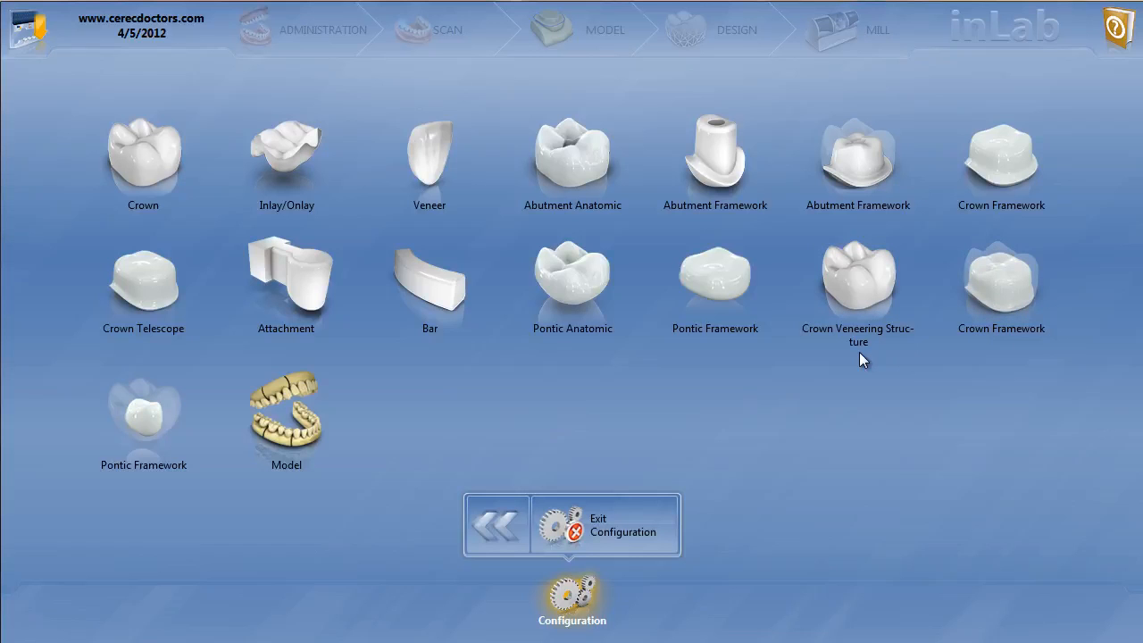
mouse_move(898, 539)
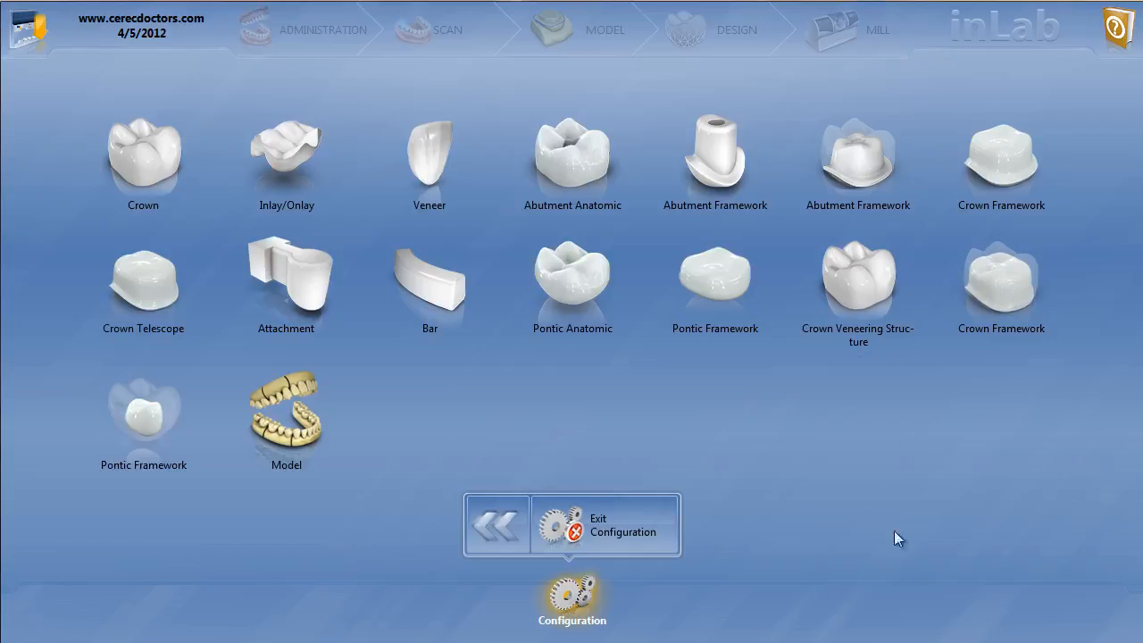
mouse_move(795, 419)
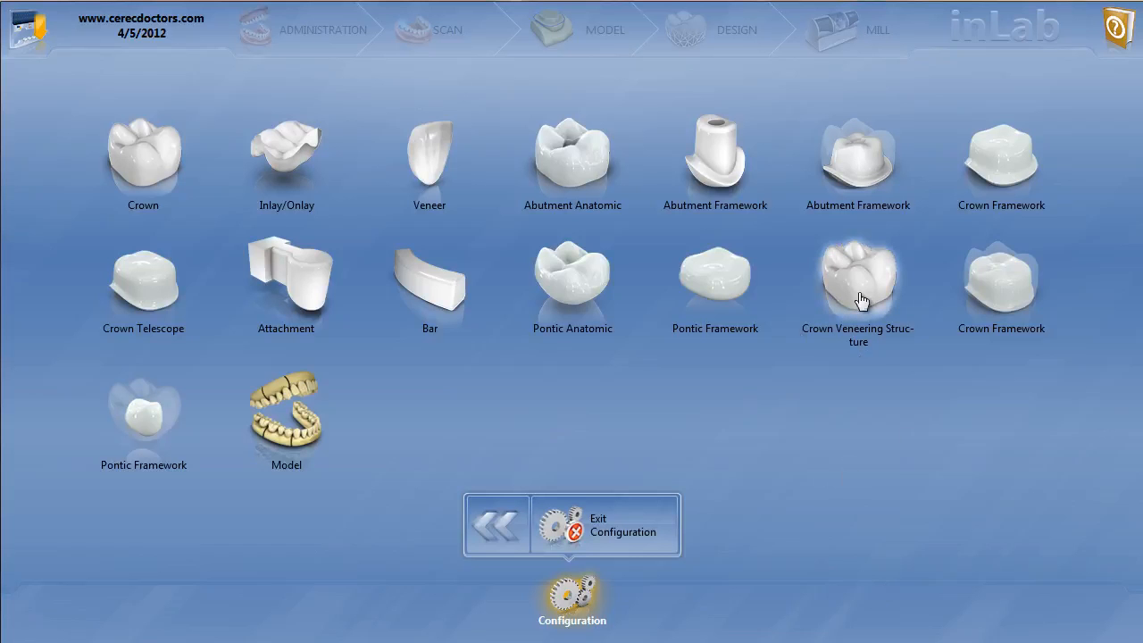
Open the Crown Veneering Structure parameter list, with anterior and posterior basic shapes set to NO.
left_click(858, 281)
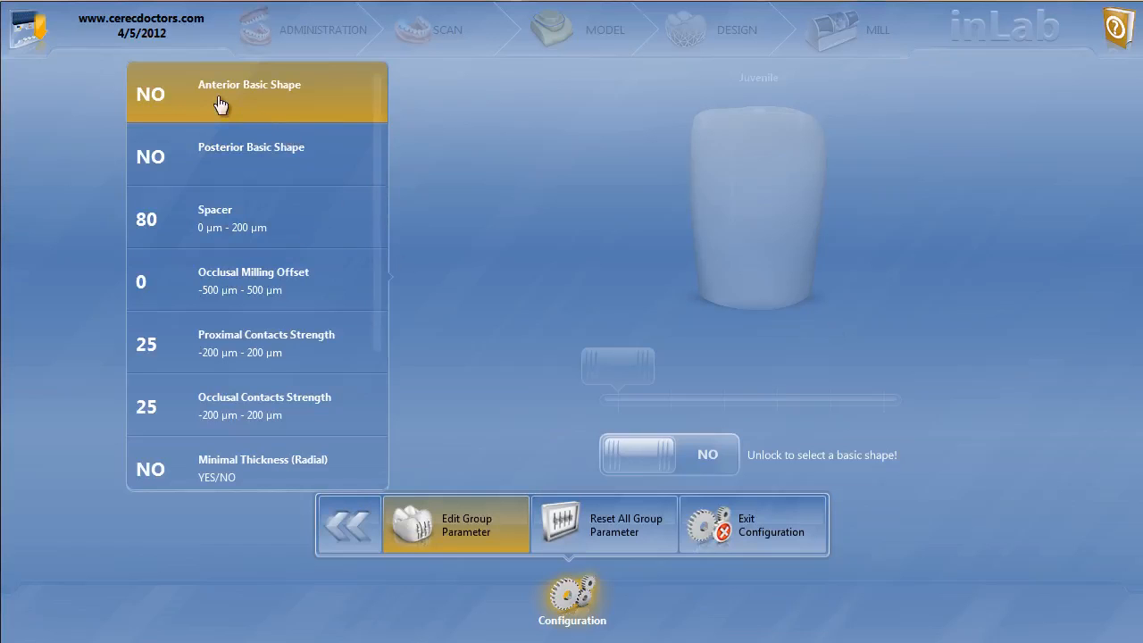
mouse_move(294, 100)
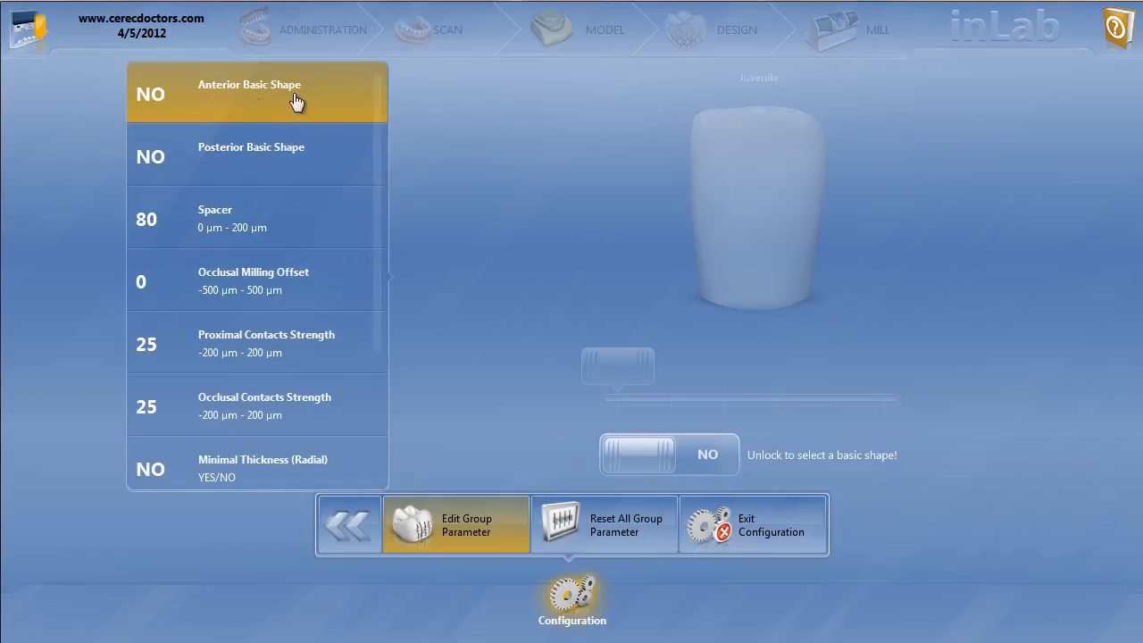
mouse_move(297, 166)
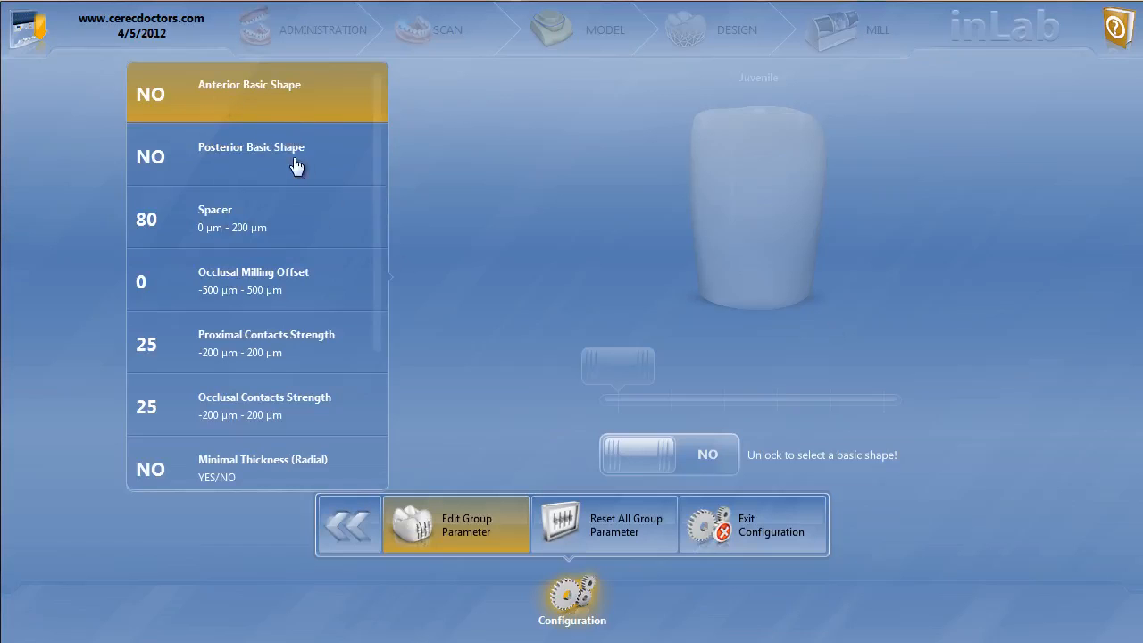
mouse_move(259, 235)
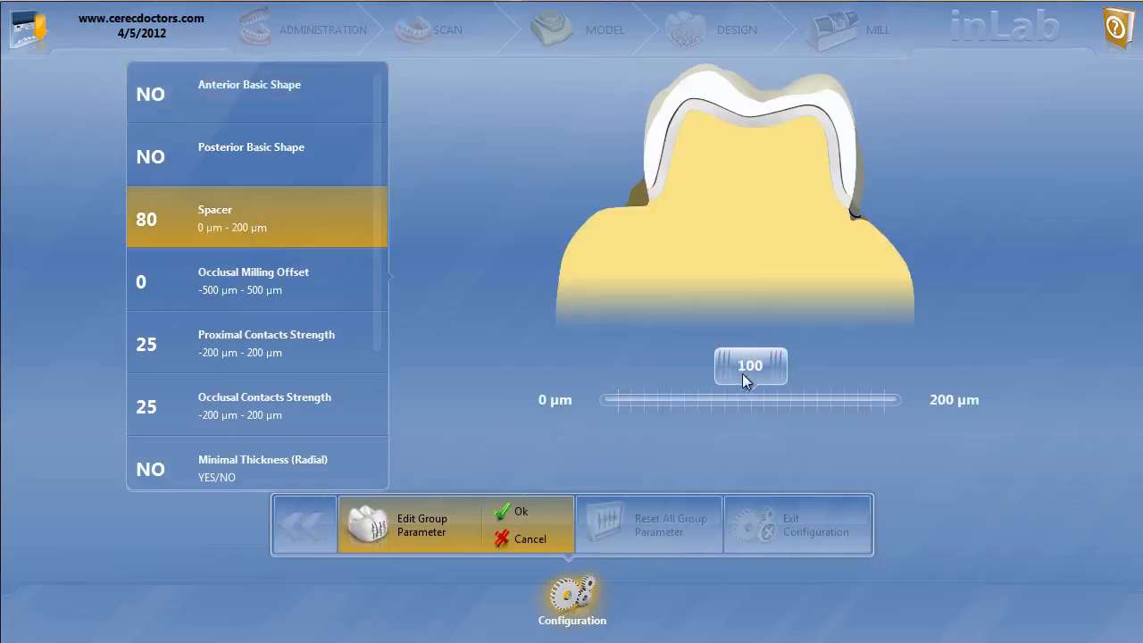
Raise the veneering Spacer to 120 µm and select Occlusal Milling Offset for -175 µm.
left_click_drag(750, 366, 777, 367)
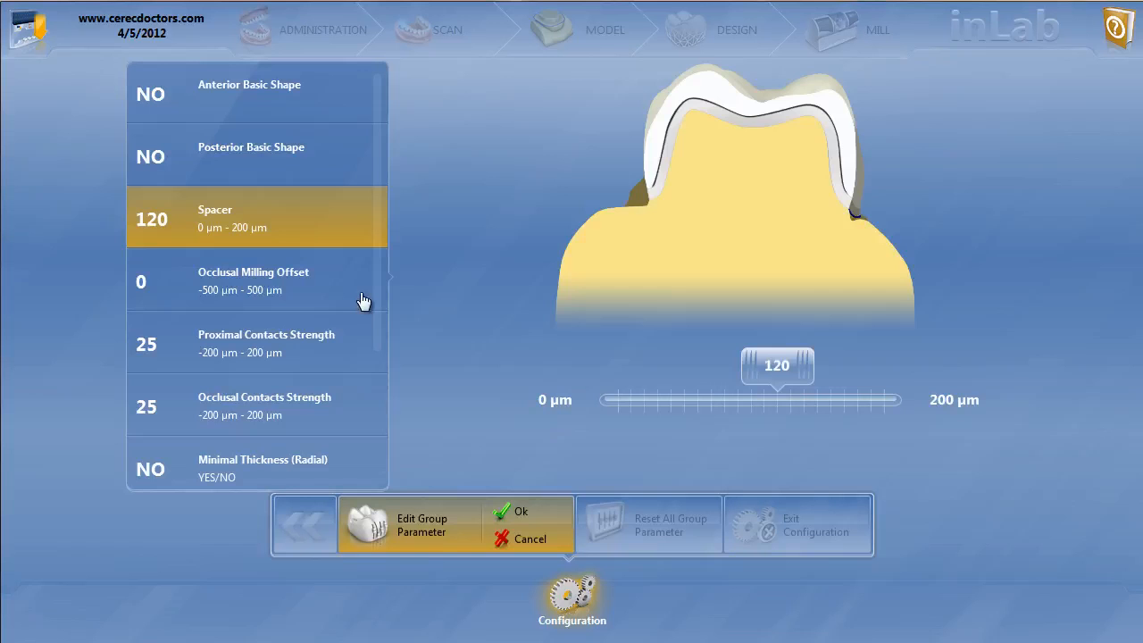
left_click(257, 281)
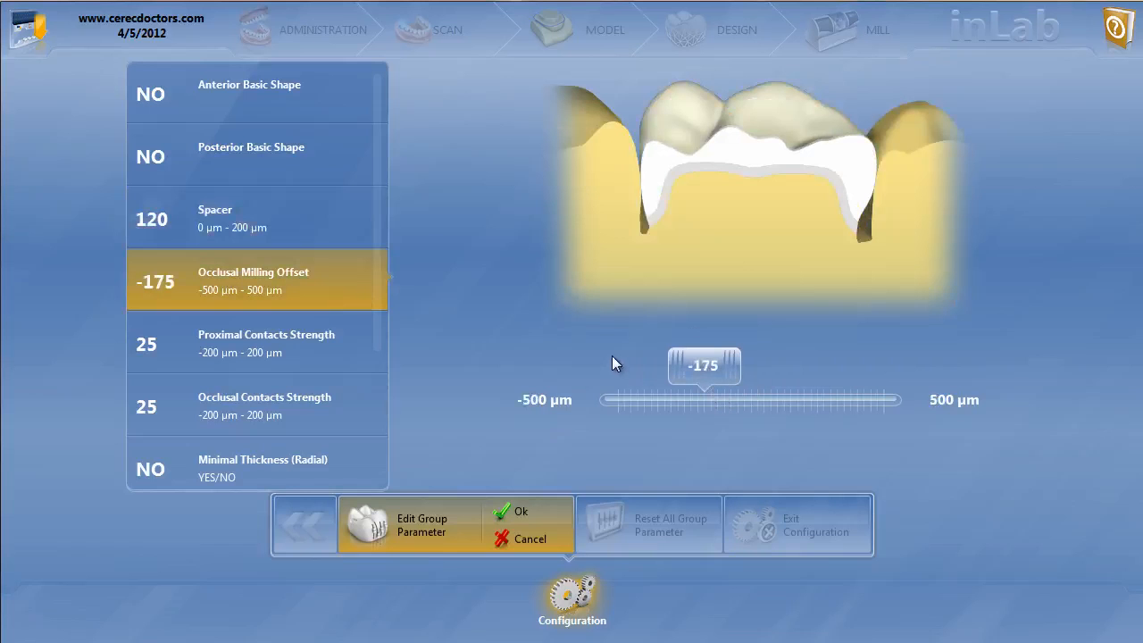
mouse_move(610, 370)
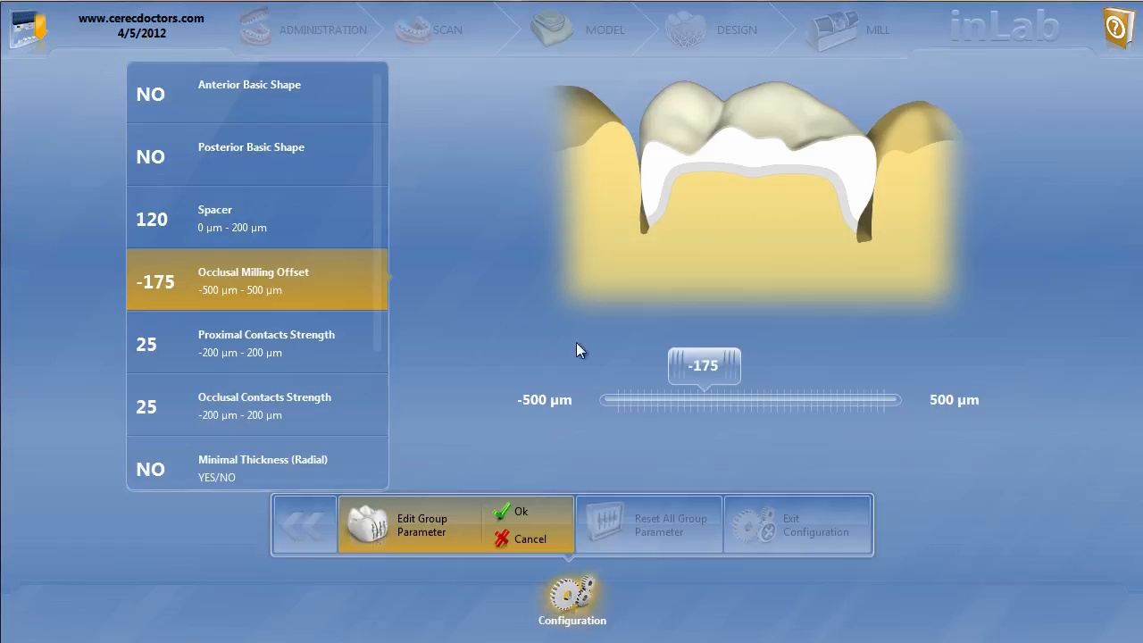
mouse_move(306, 347)
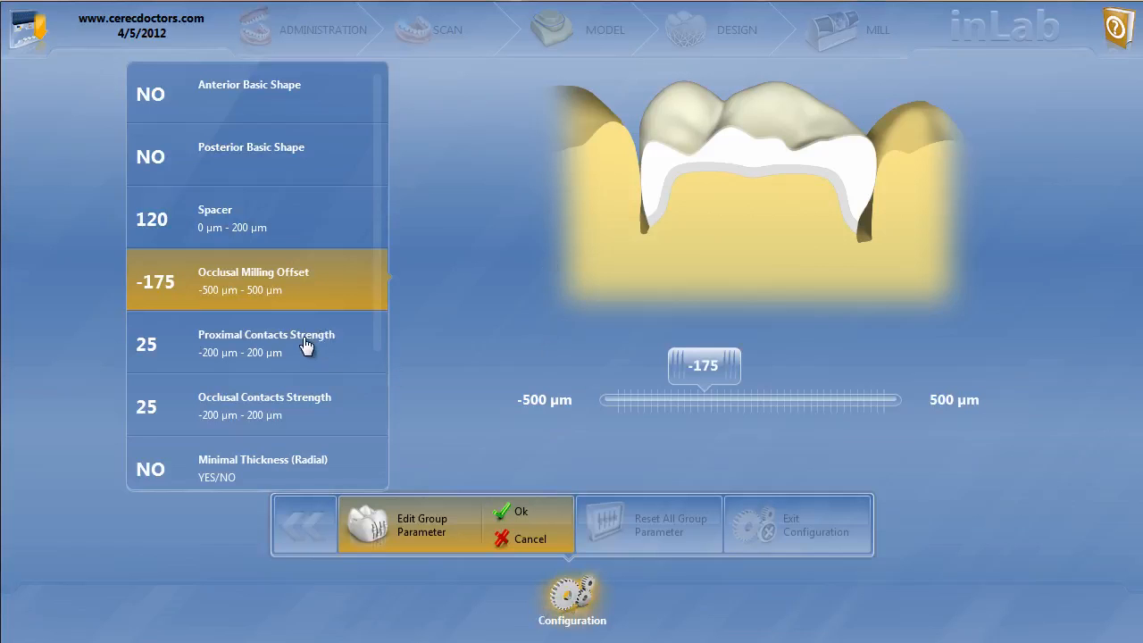
Lower Occlusal Contacts Strength to -25 µm and enable 500 µm minimal radial thickness.
left_click(264, 406)
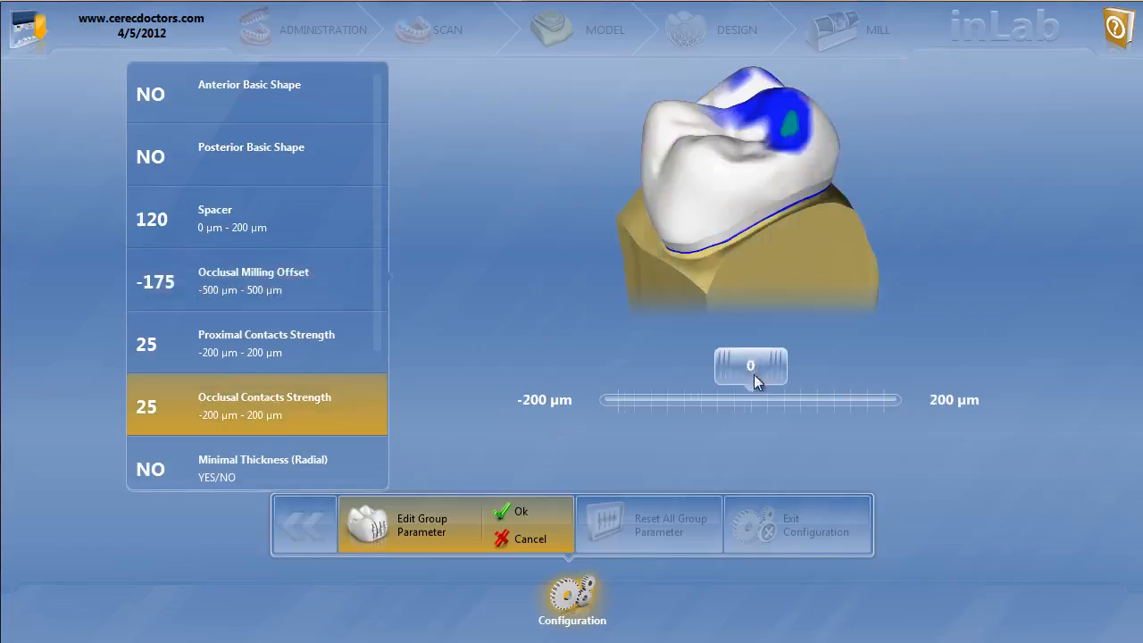
left_click_drag(751, 366, 734, 366)
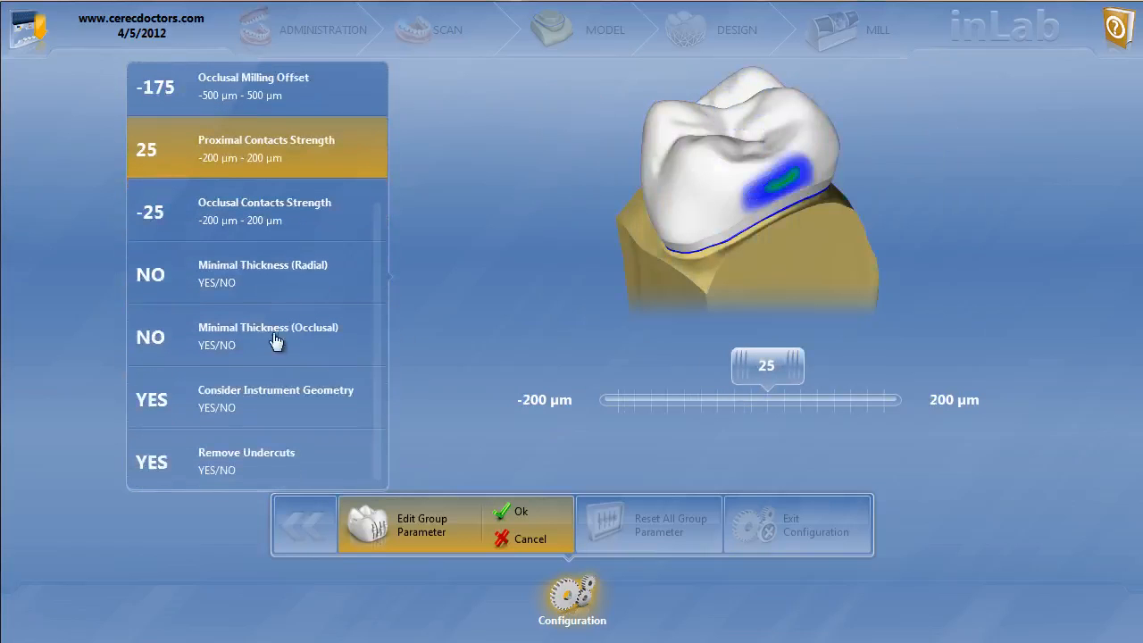
left_click(256, 273)
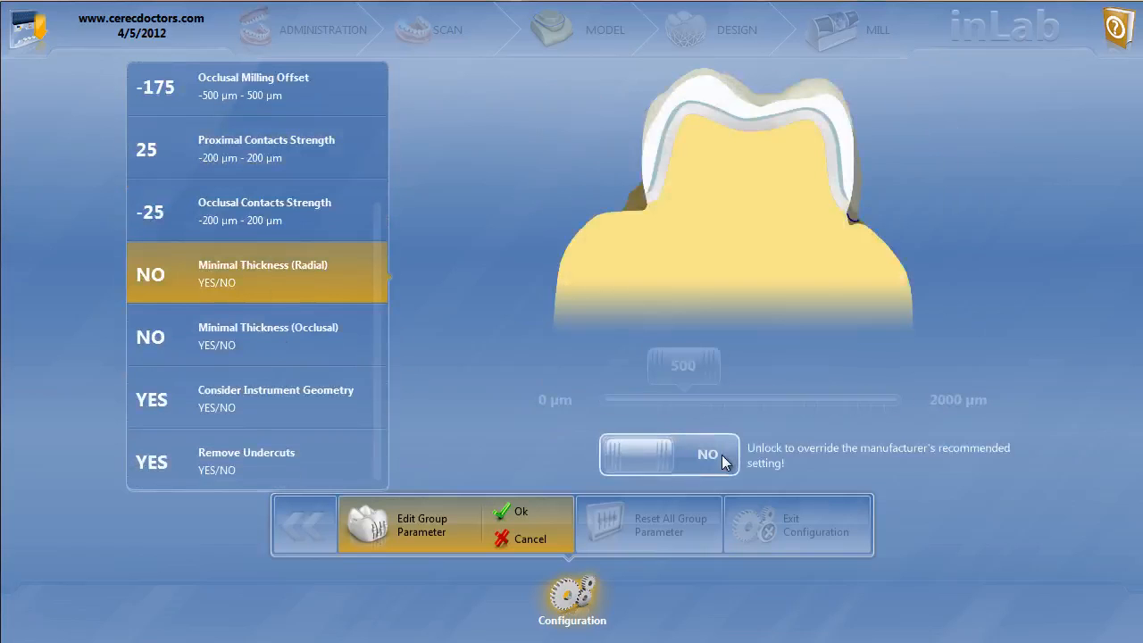
left_click(668, 454)
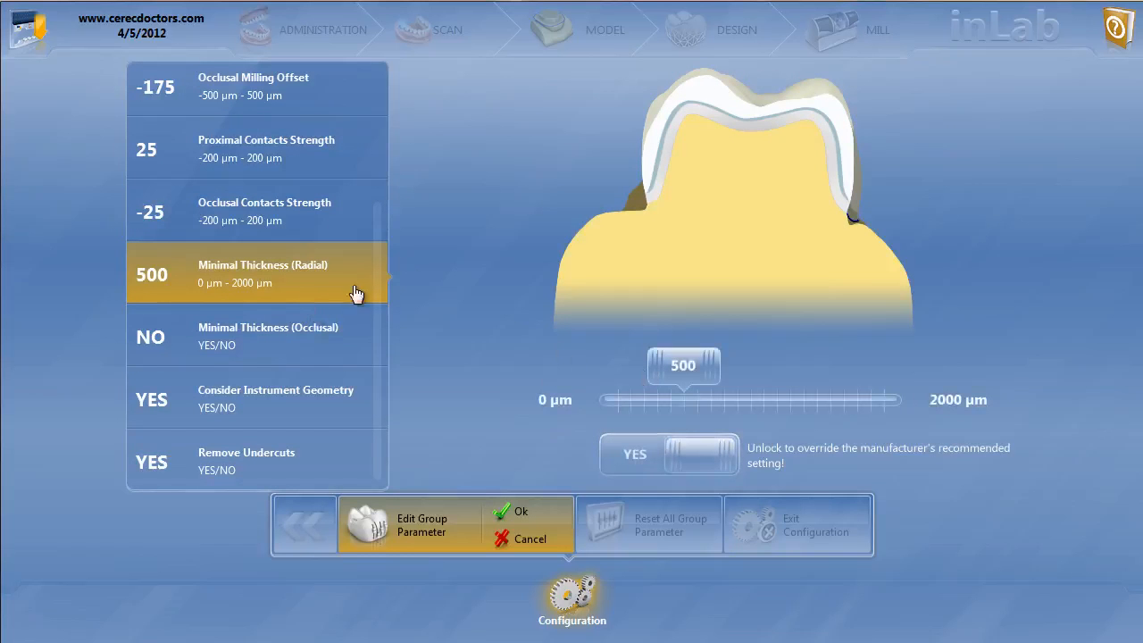
Enable 500 µm minimal occlusal thickness, accept the parameters, and go back to the overview.
left_click(256, 336)
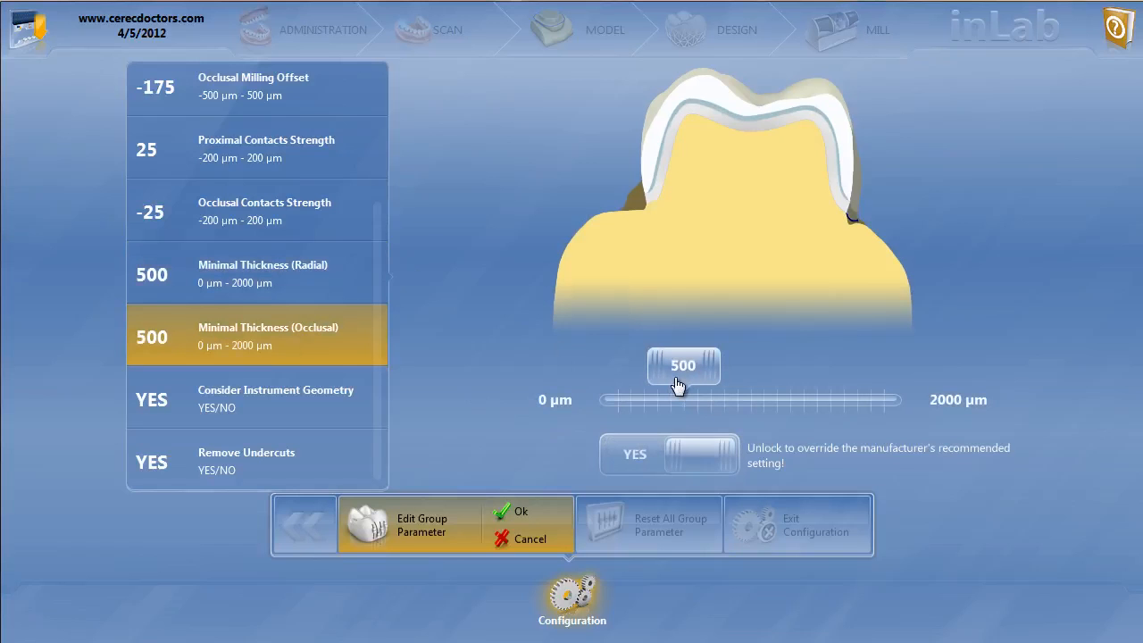
mouse_move(558, 362)
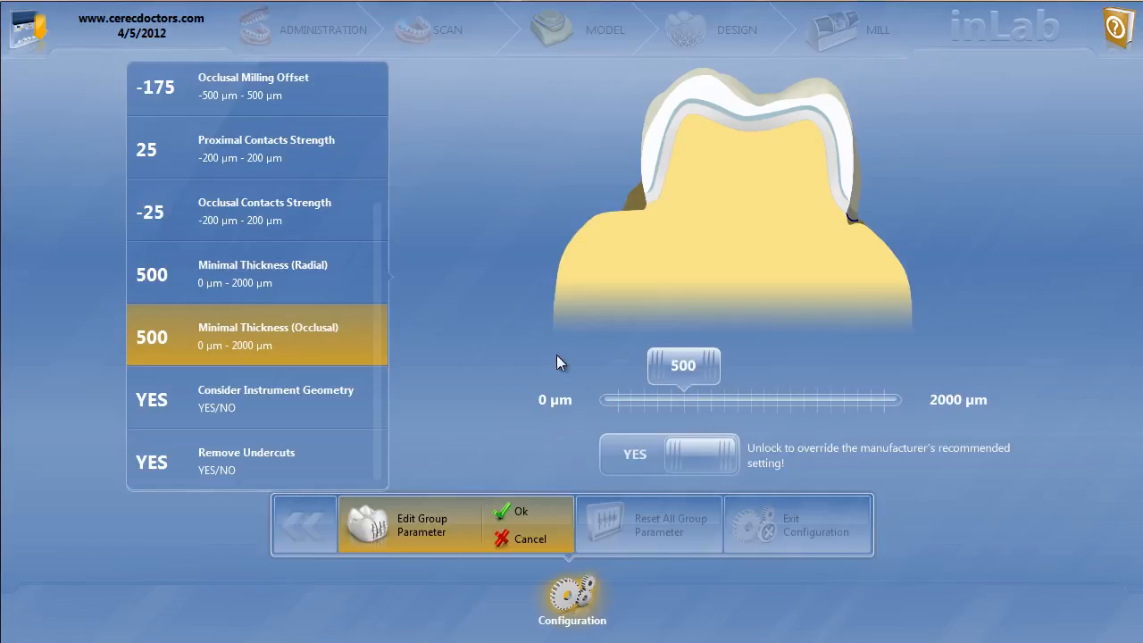
mouse_move(549, 360)
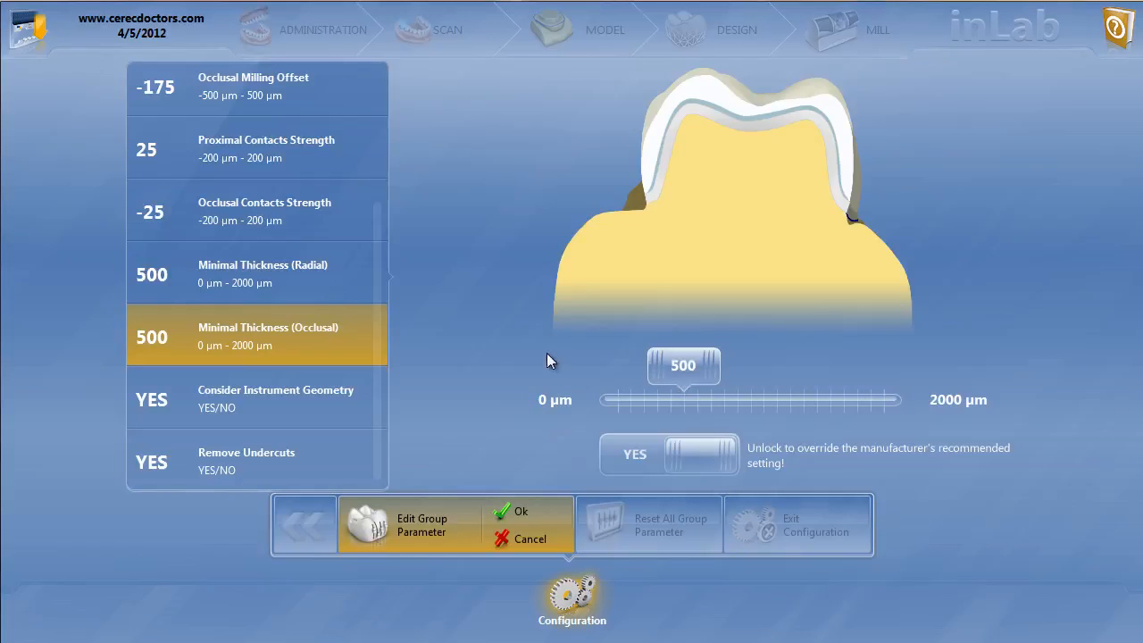
mouse_move(311, 268)
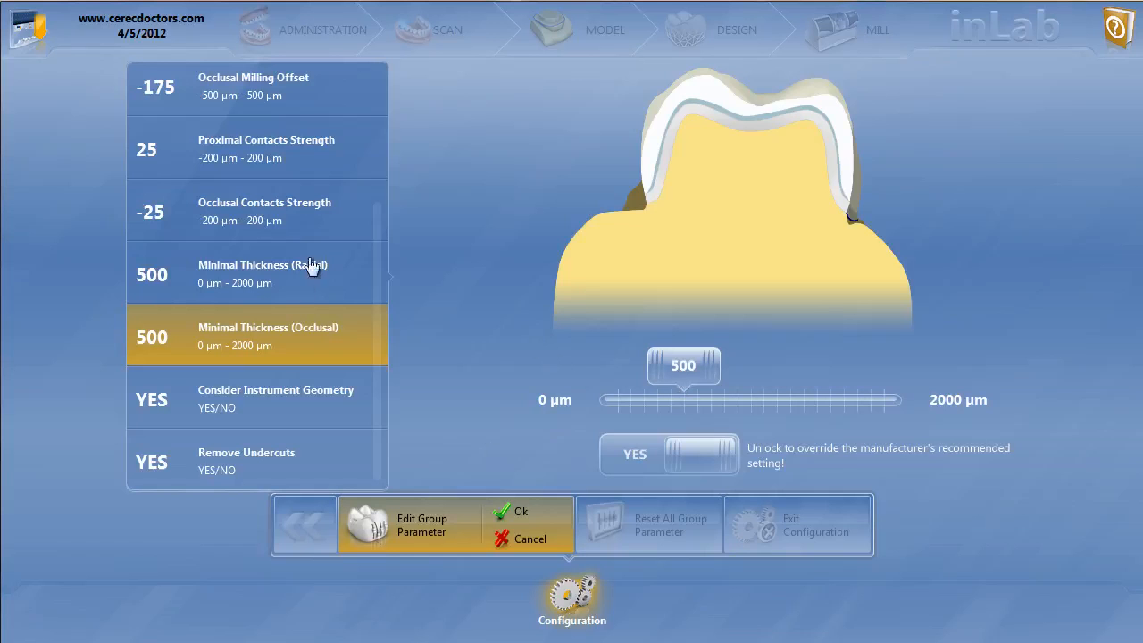
left_click(521, 511)
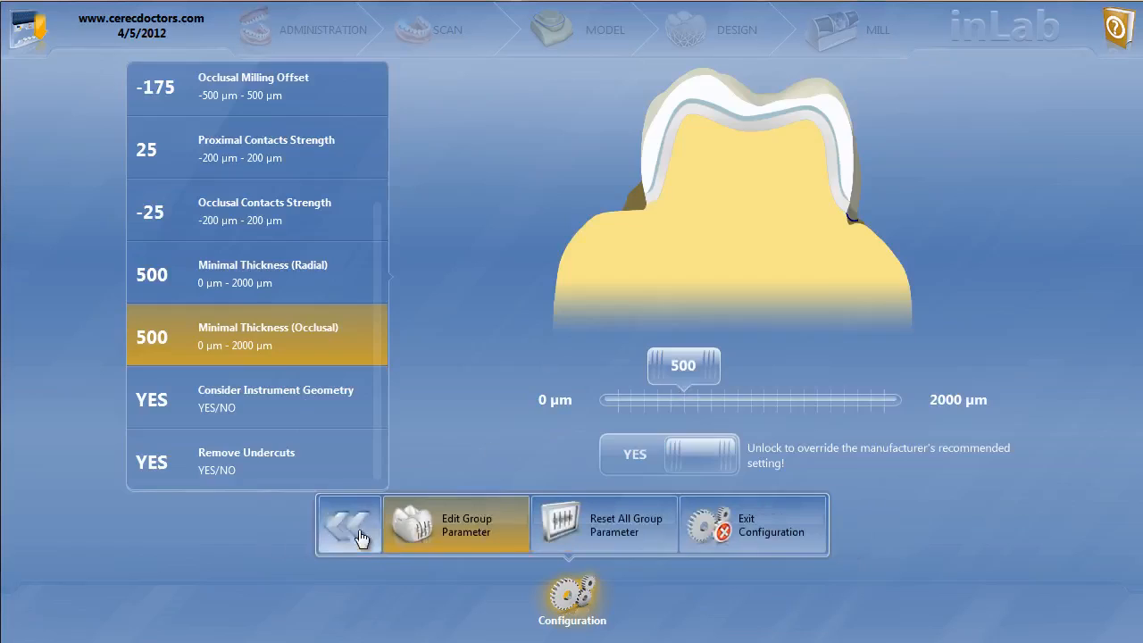
left_click(348, 524)
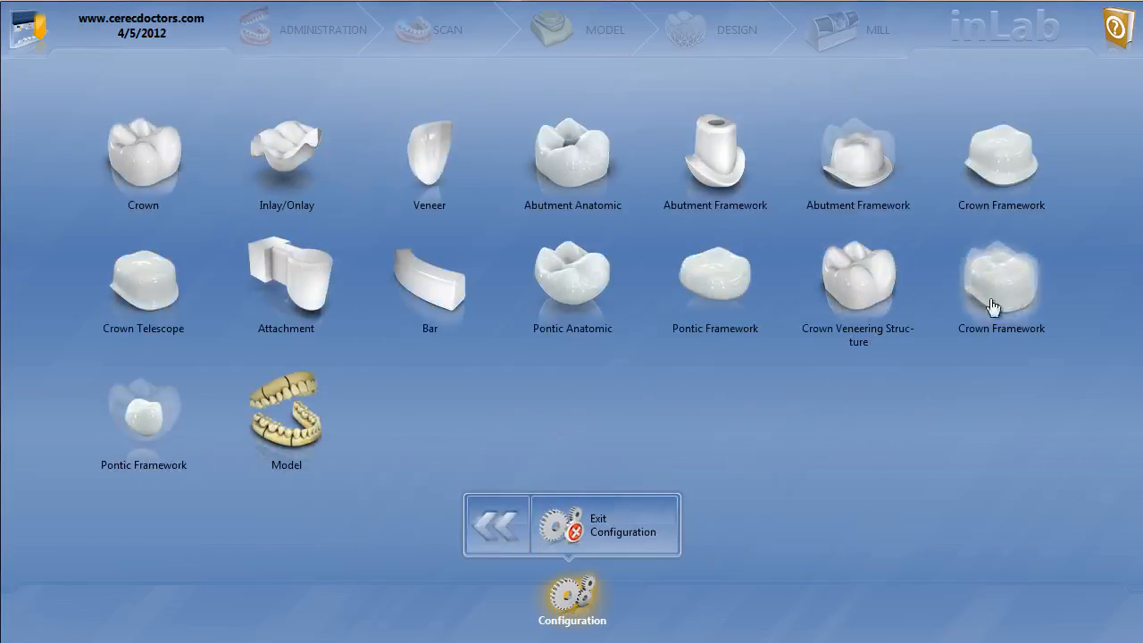
mouse_move(1009, 302)
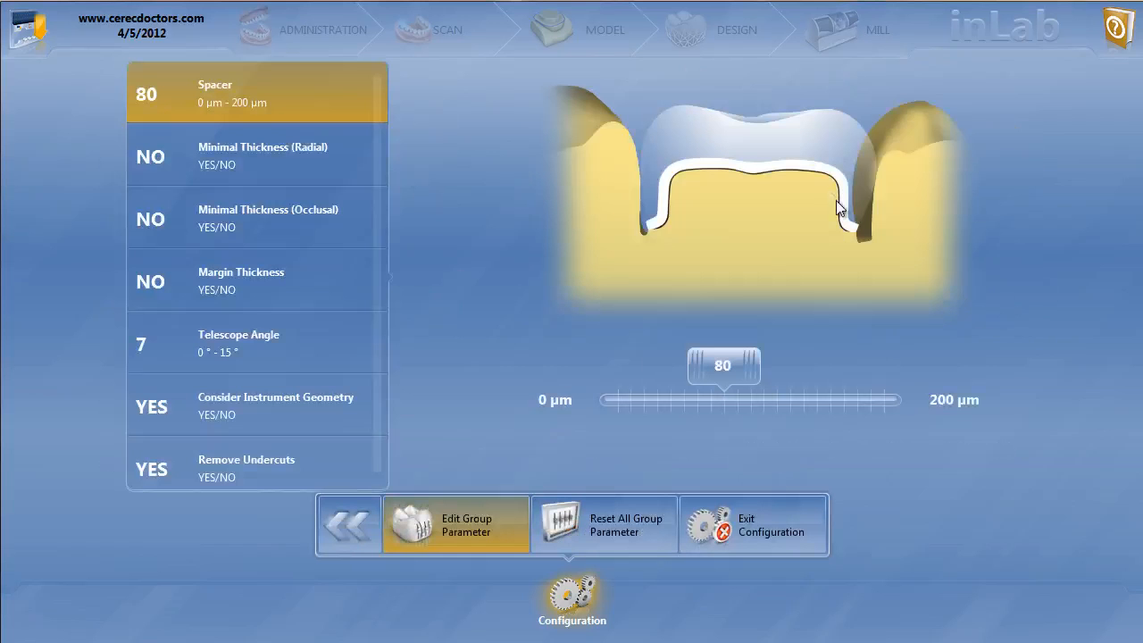
mouse_move(760, 176)
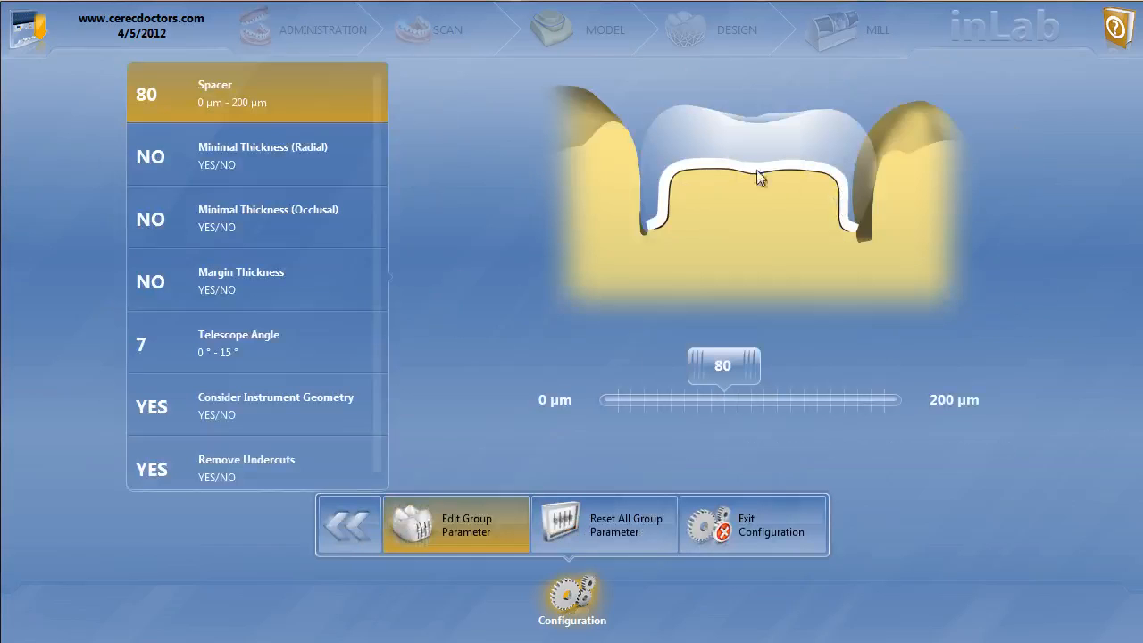
mouse_move(313, 125)
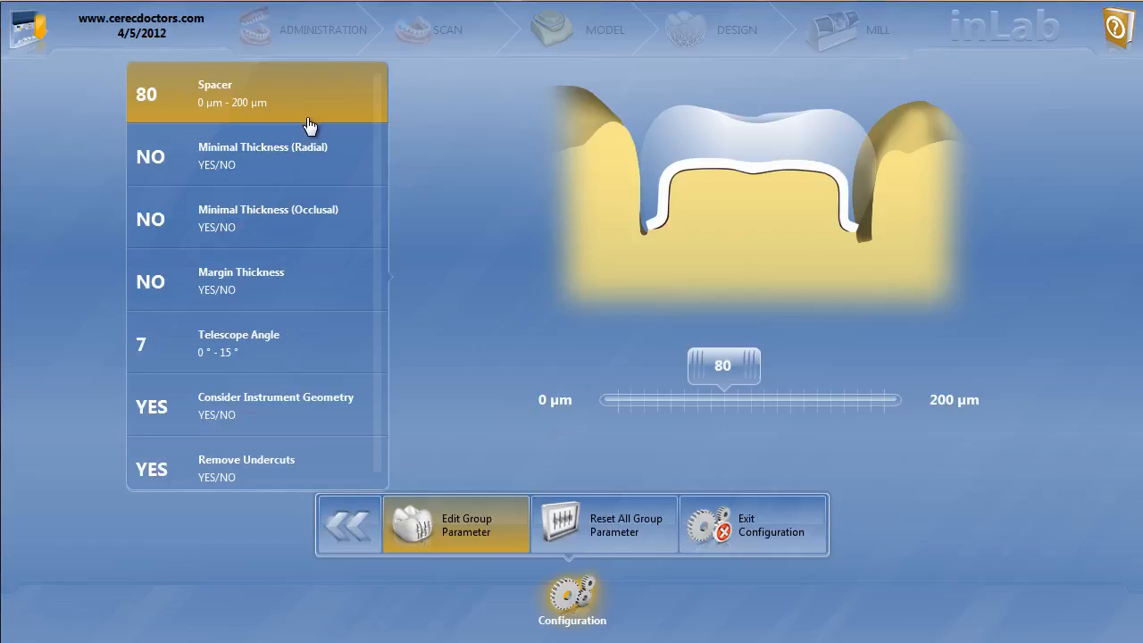
mouse_move(672, 212)
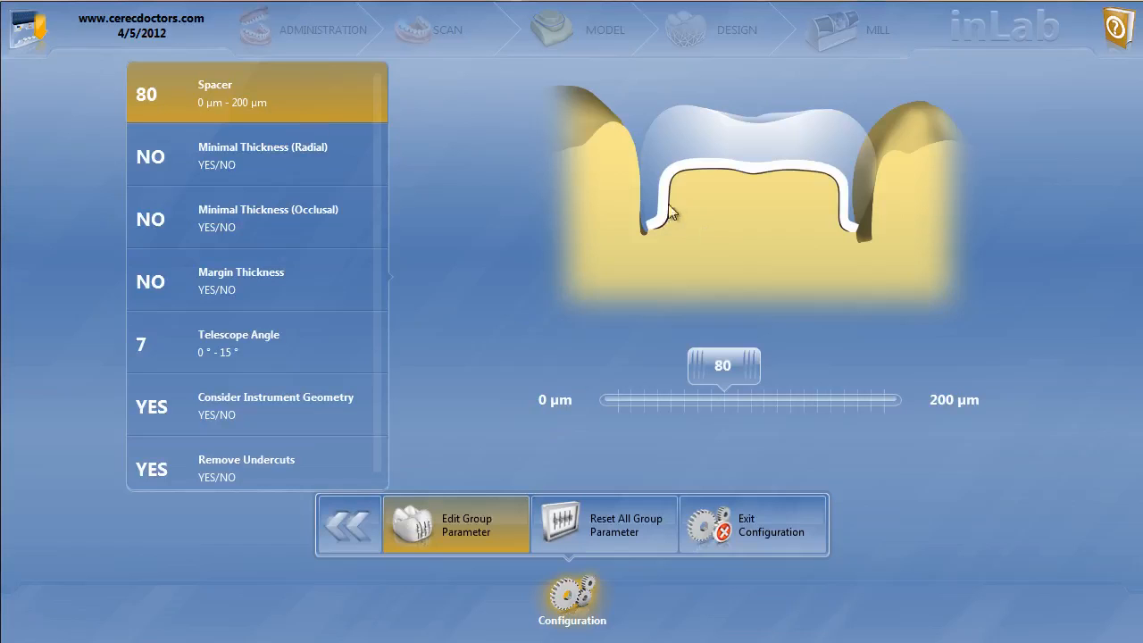
mouse_move(848, 224)
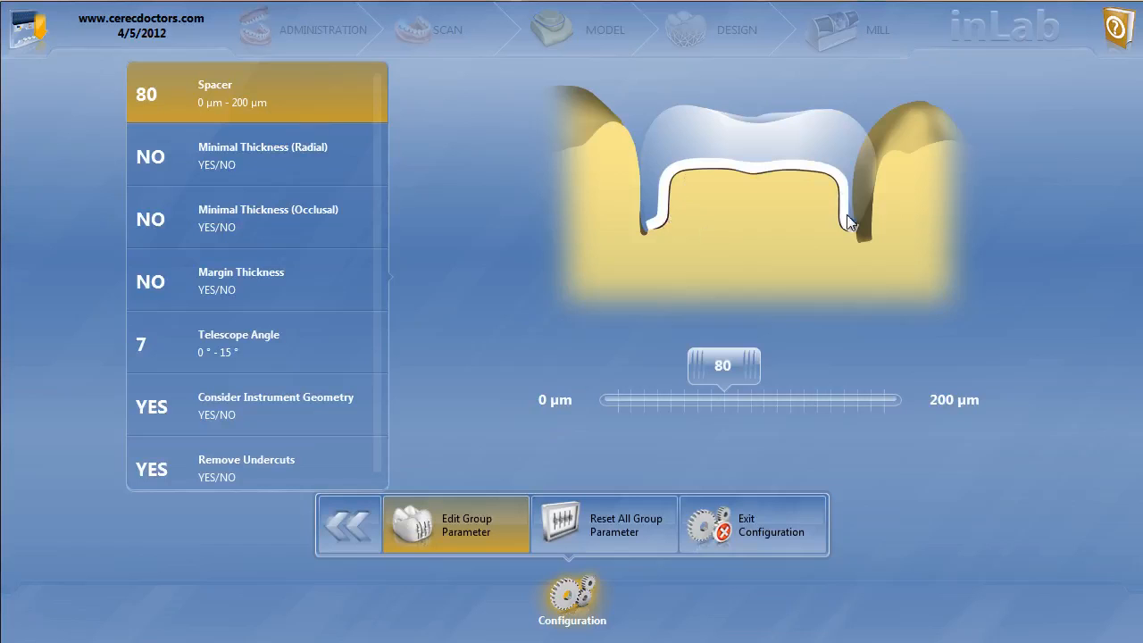
mouse_move(770, 175)
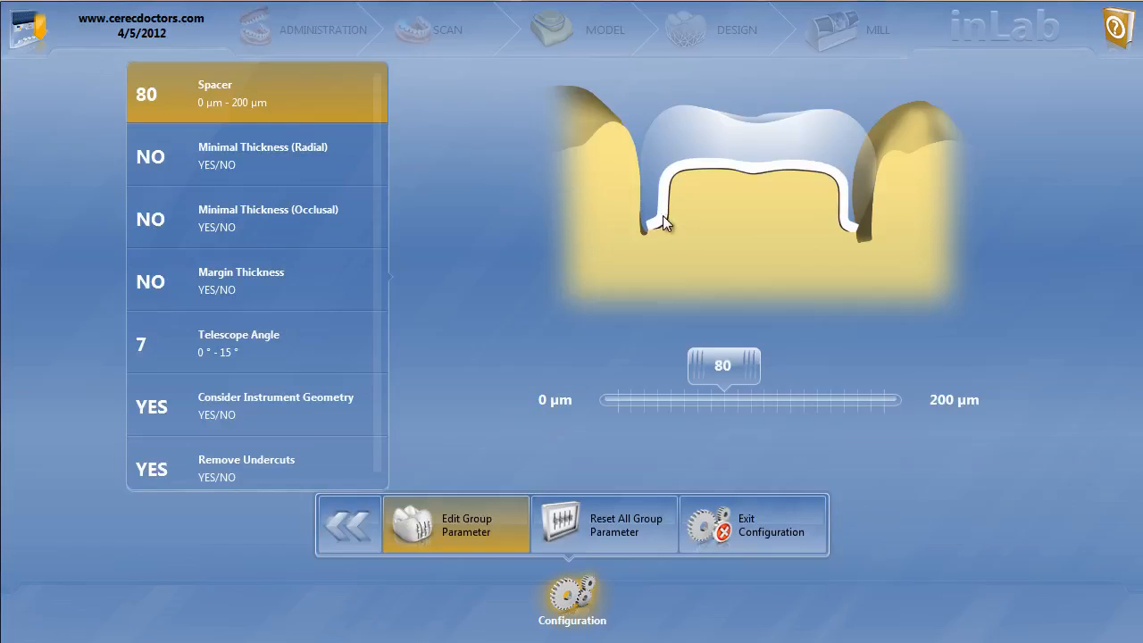
Enable 500 µm minimal radial thickness in the Crown Framework parameters.
left_click(257, 156)
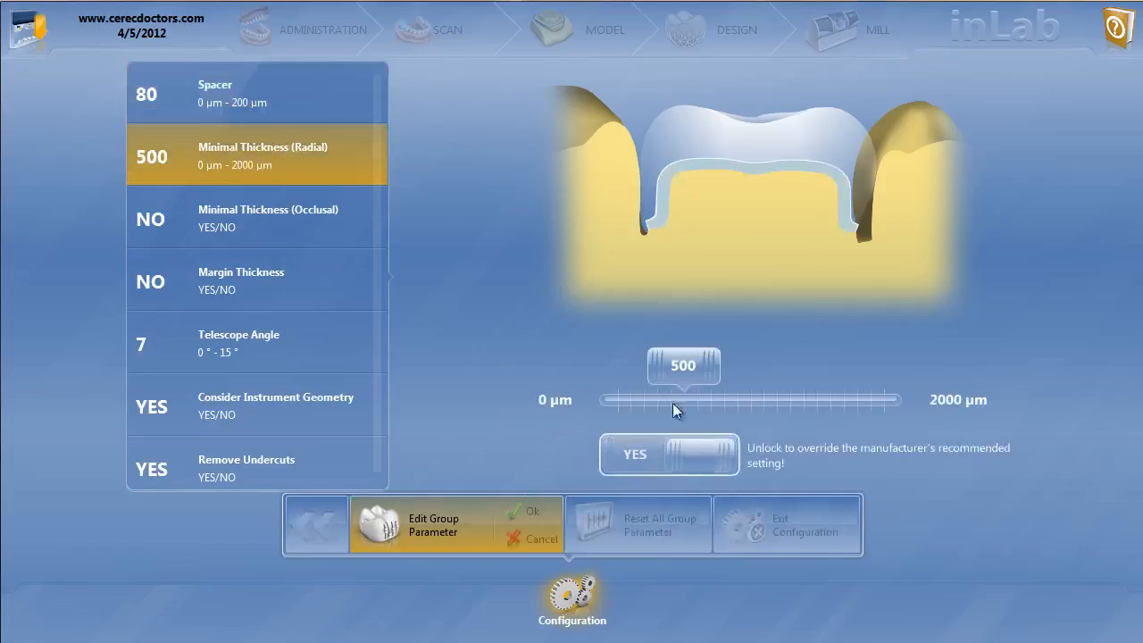
Enable occlusal thickness and 70 µm margin thickness, settle telescope angle at 7°, and confirm.
left_click(268, 218)
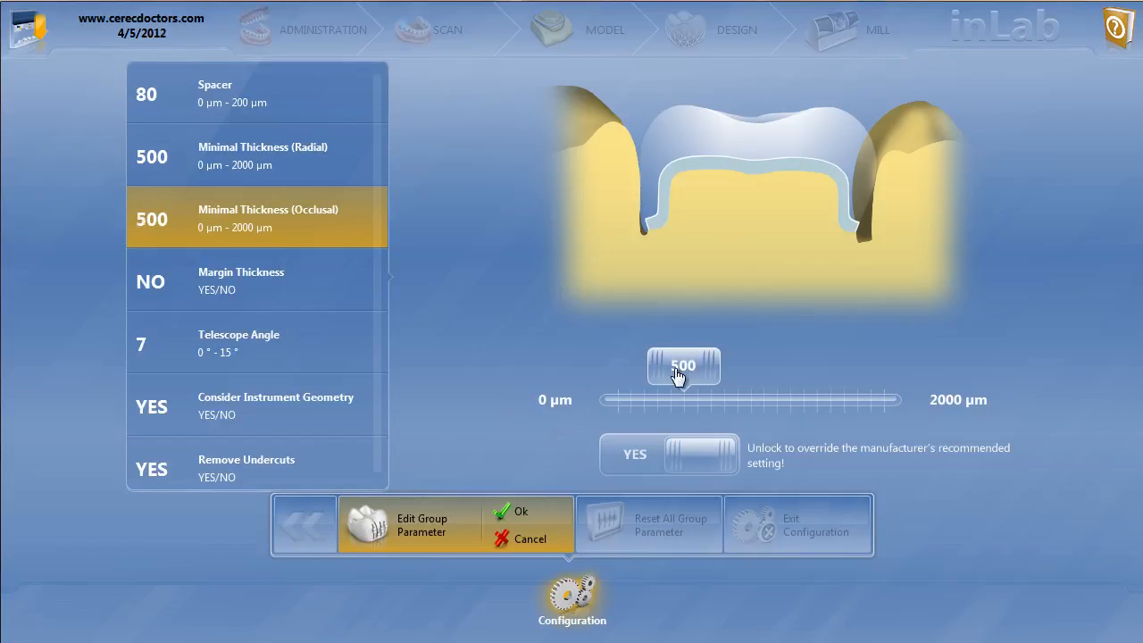
left_click(256, 280)
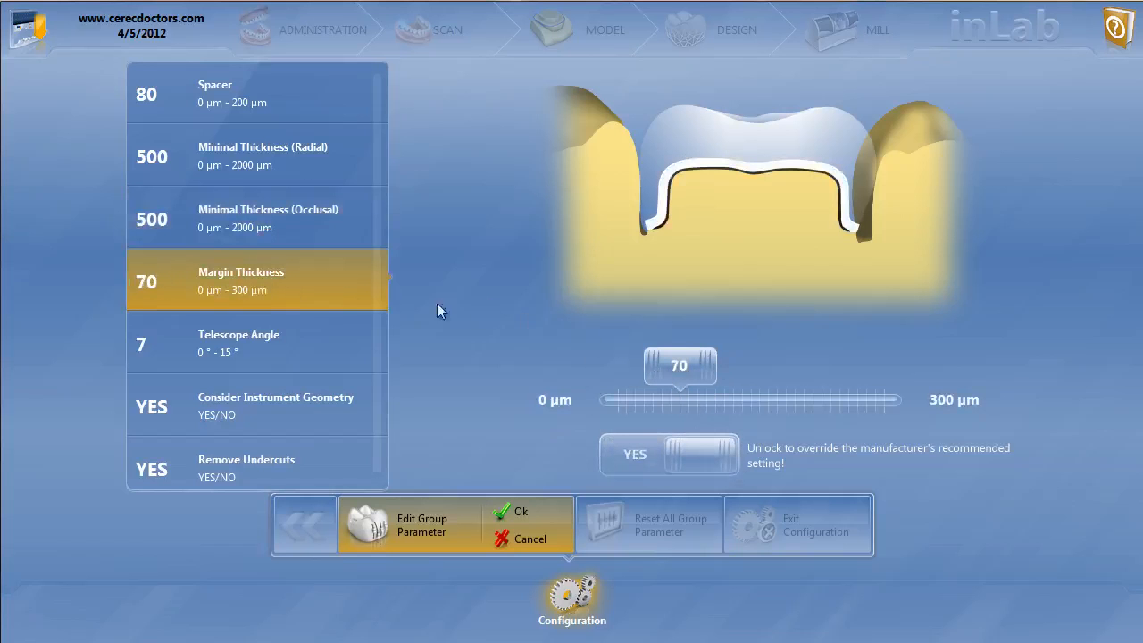
left_click(257, 343)
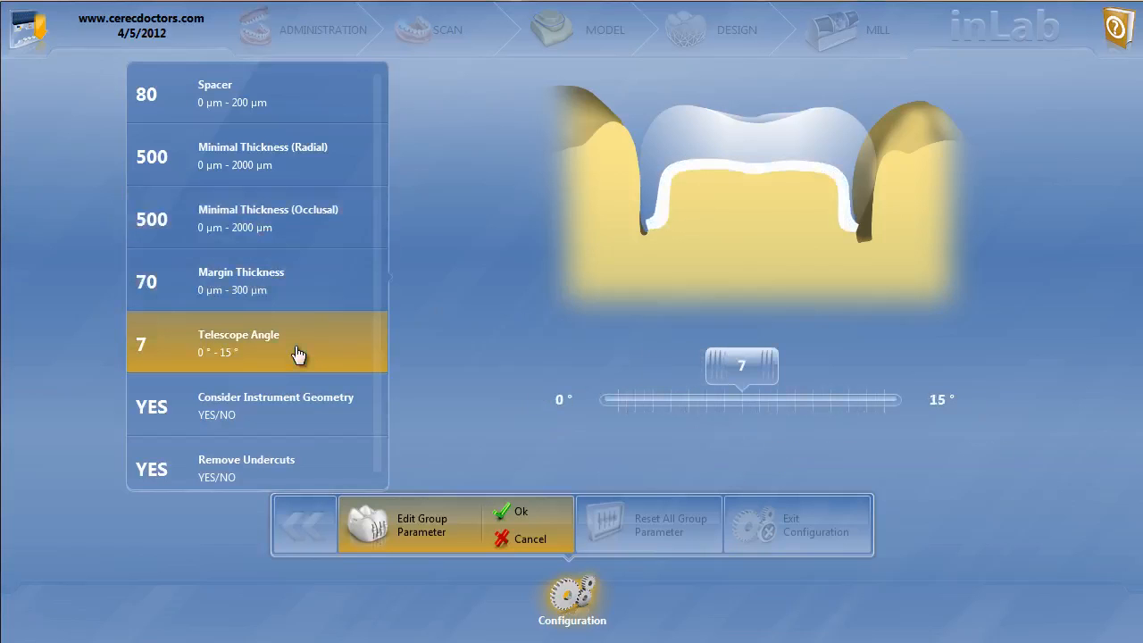
left_click_drag(741, 366, 724, 366)
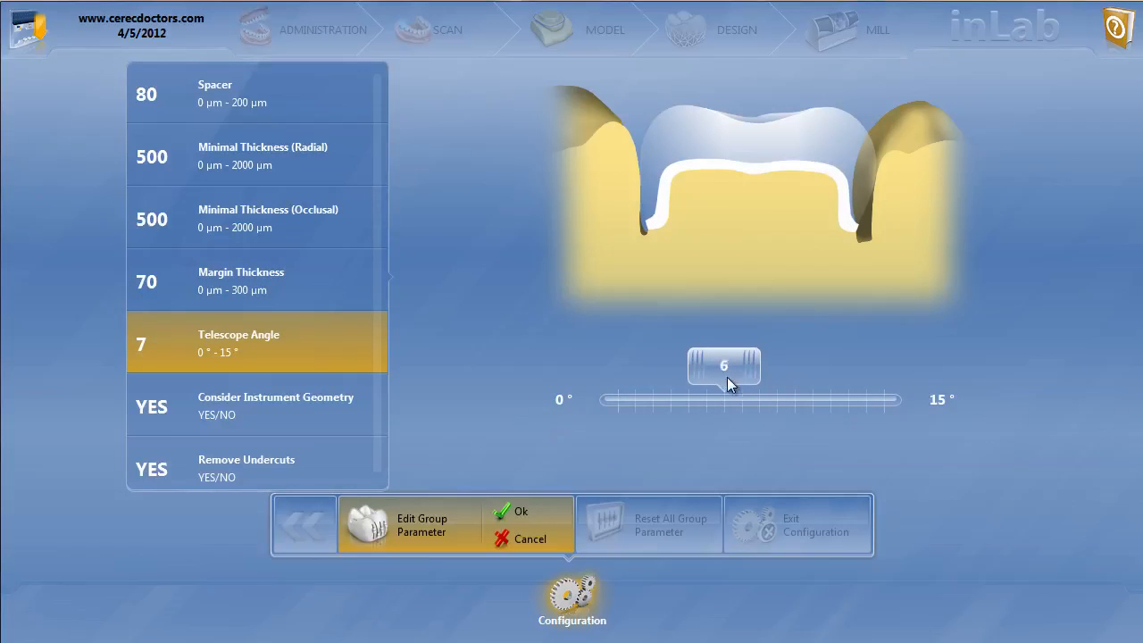
left_click_drag(724, 367, 688, 367)
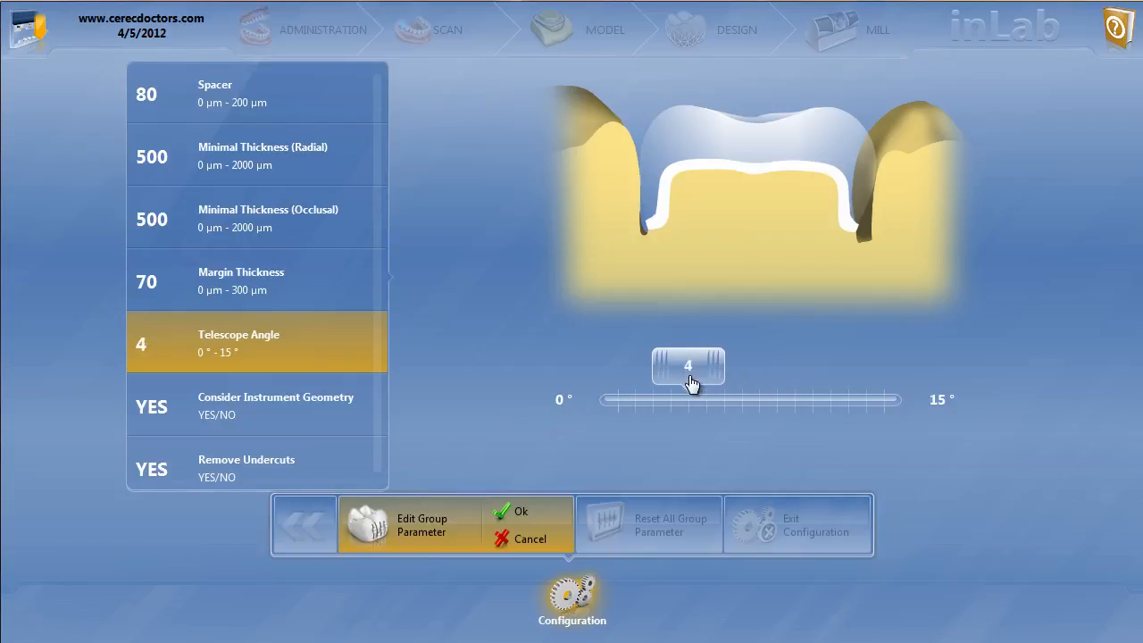
left_click_drag(688, 366, 741, 366)
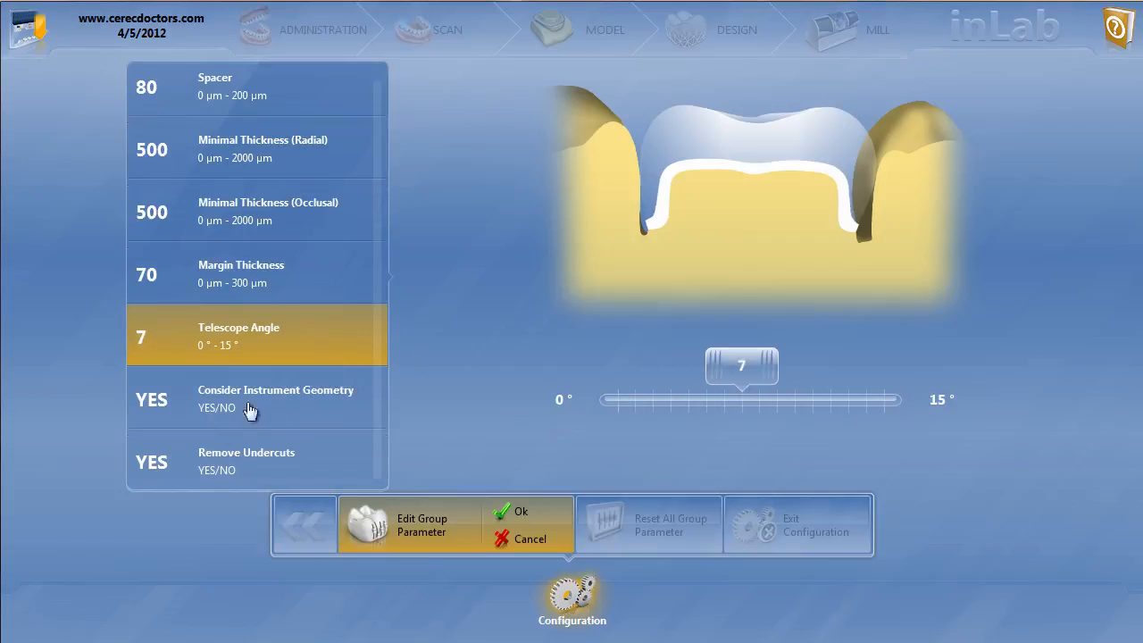
mouse_move(284, 409)
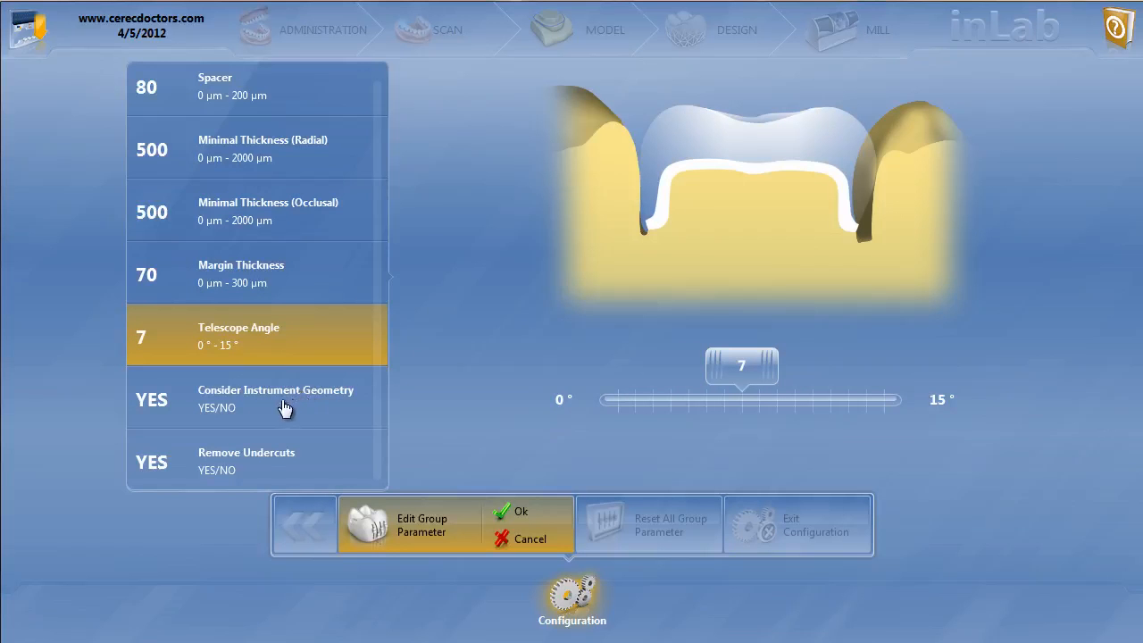
mouse_move(322, 463)
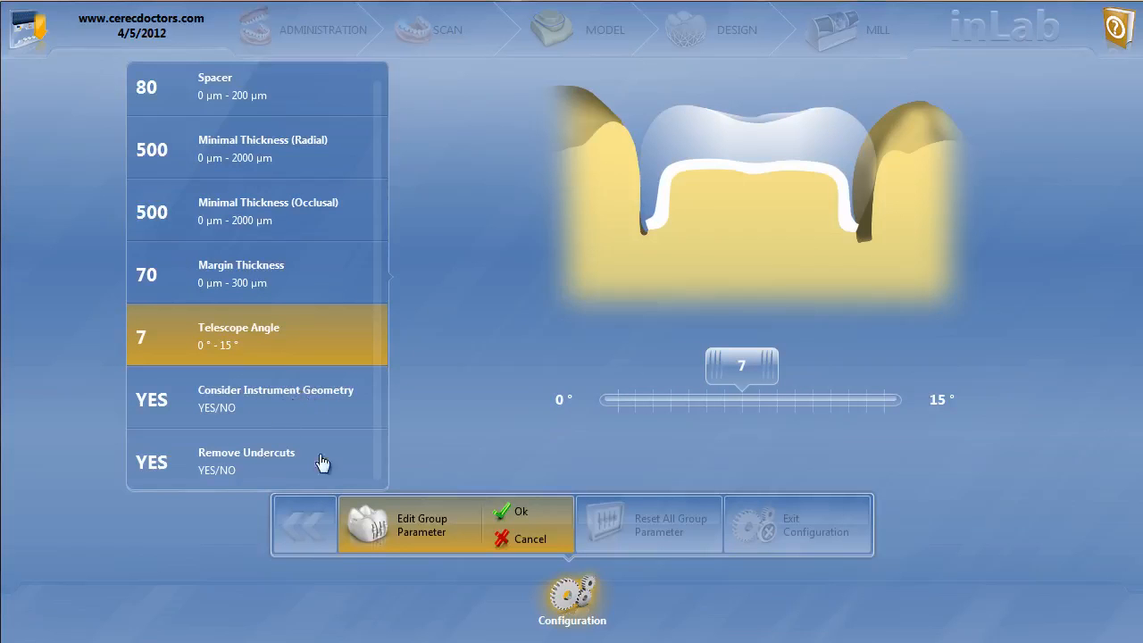
left_click(509, 511)
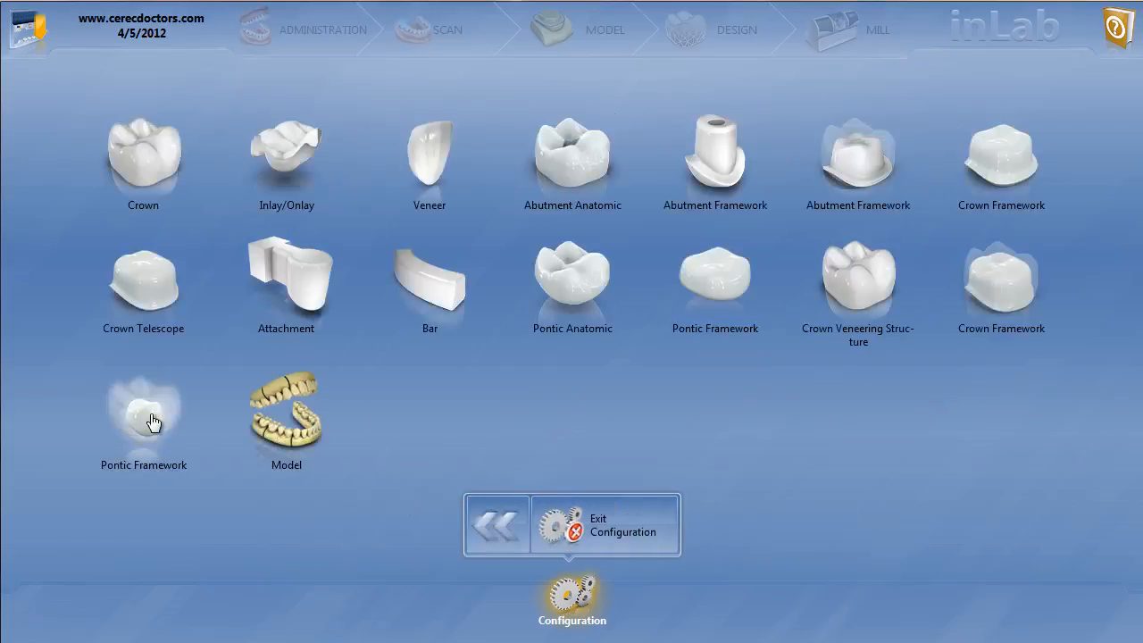
Open Pontic Framework, slide gingival spacing to -500 µm, and accept the change.
left_click(143, 411)
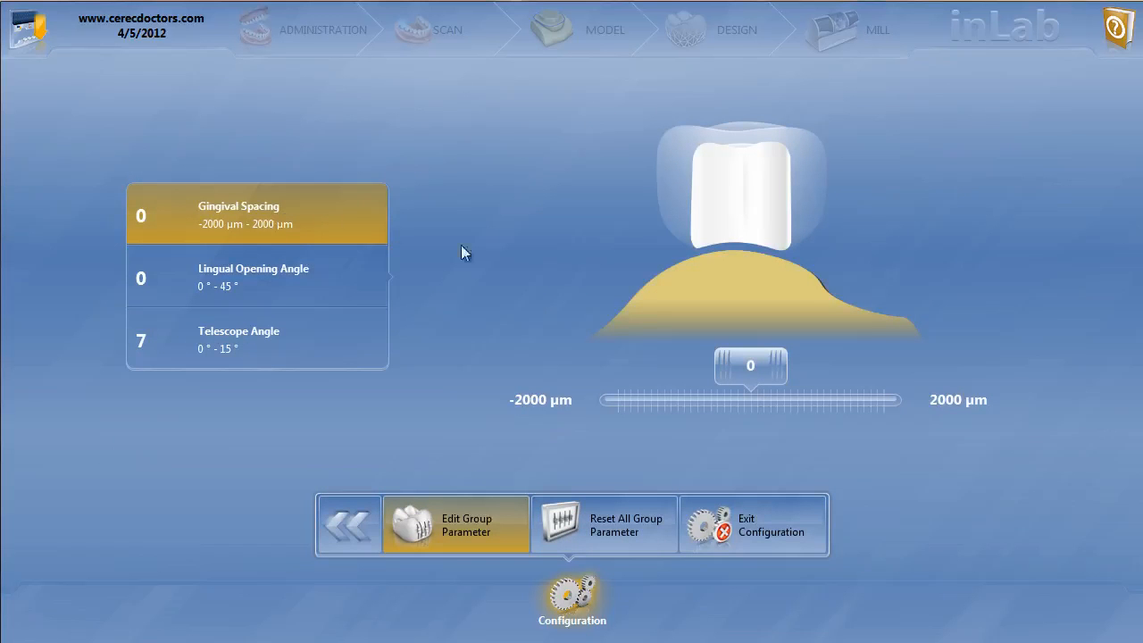
left_click(456, 526)
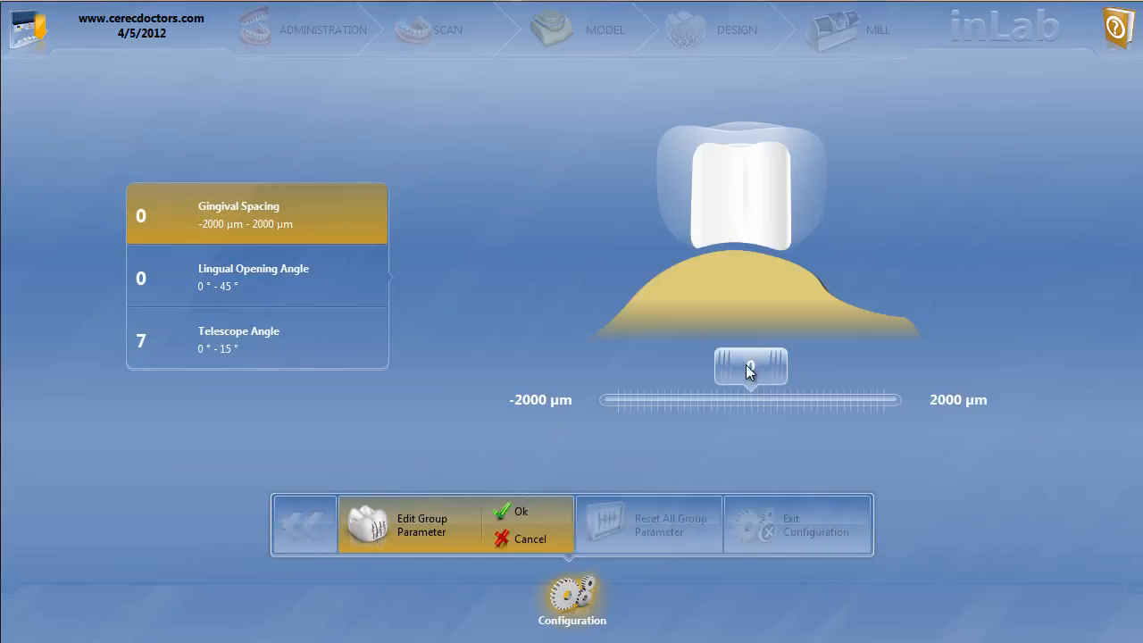
left_click_drag(750, 366, 716, 367)
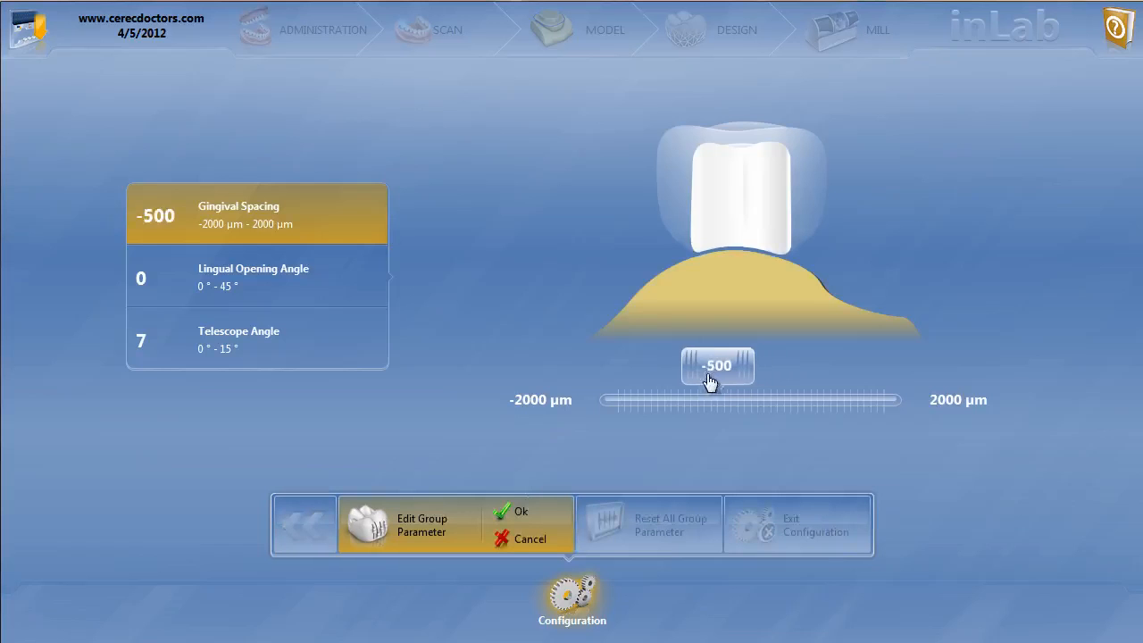
mouse_move(279, 273)
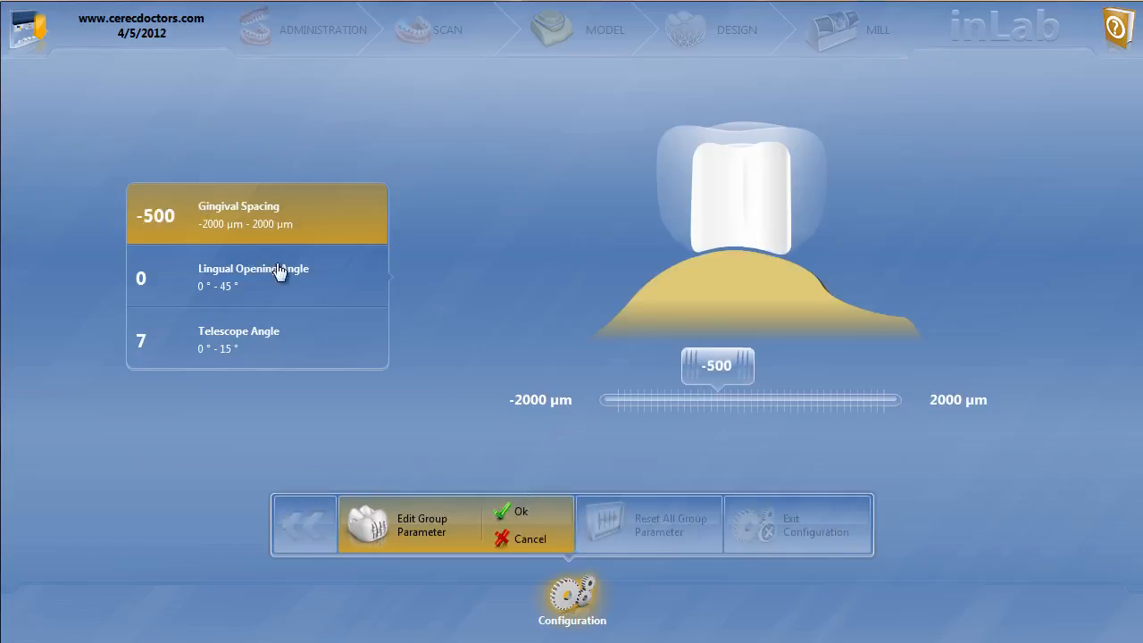
mouse_move(304, 333)
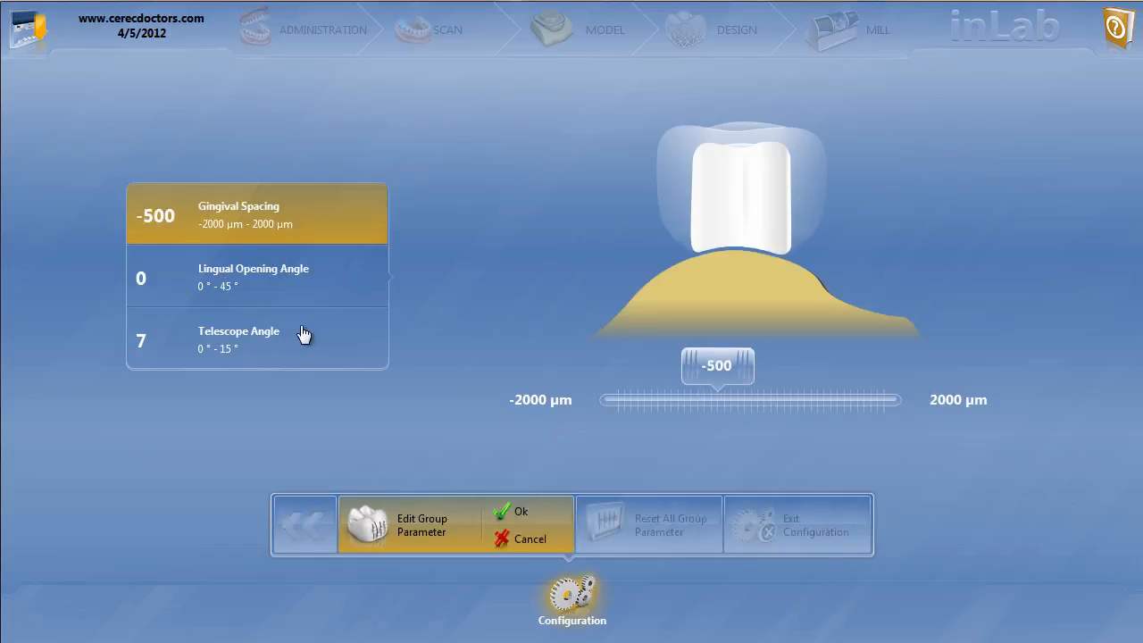
left_click(256, 340)
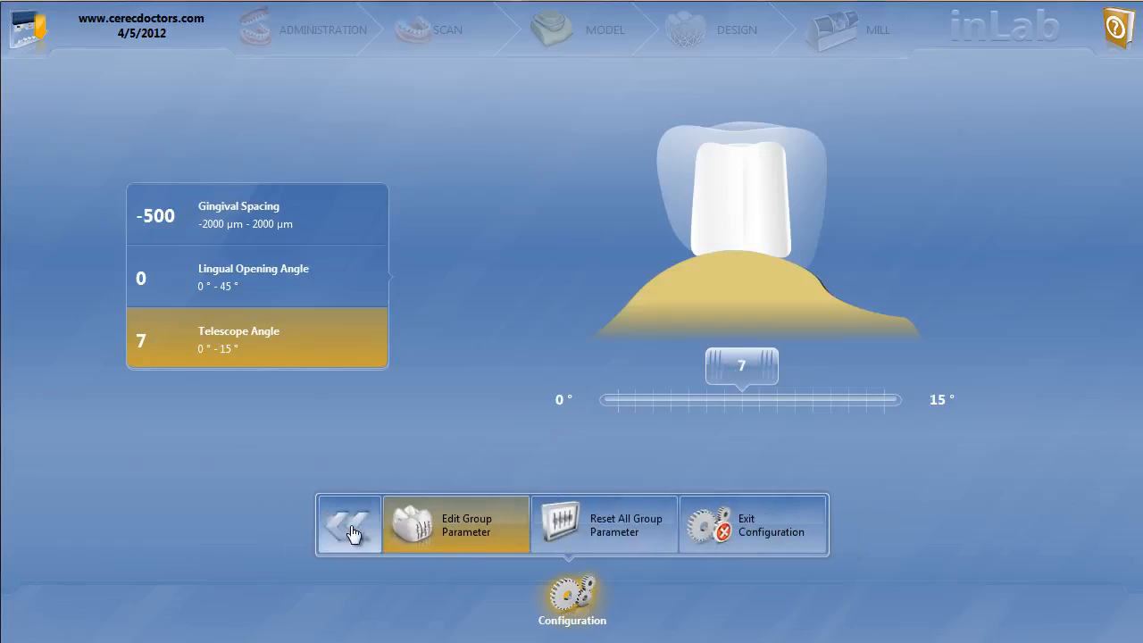
Leave Pontic Framework using the bottom-toolbar back arrow to reach the restoration-type grid.
left_click(348, 524)
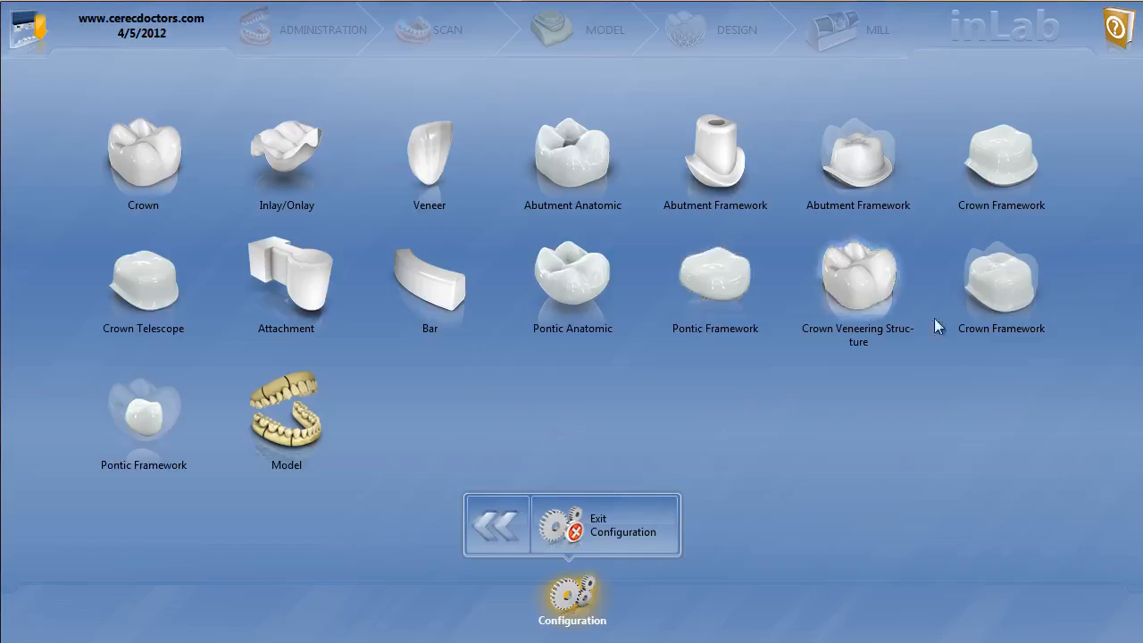
mouse_move(857, 295)
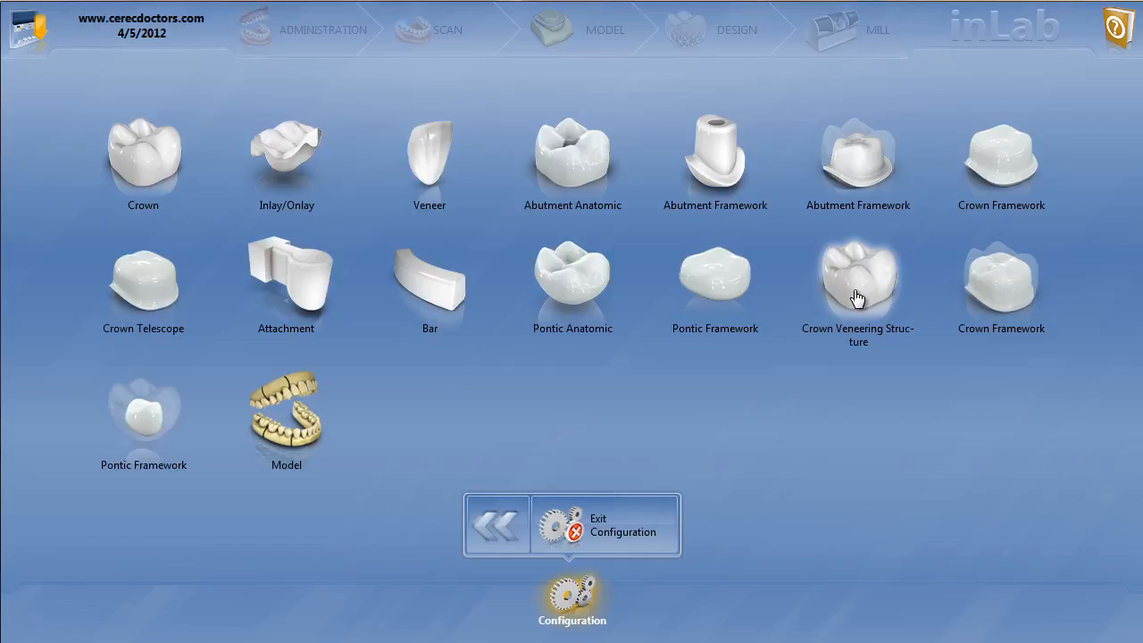
mouse_move(388, 479)
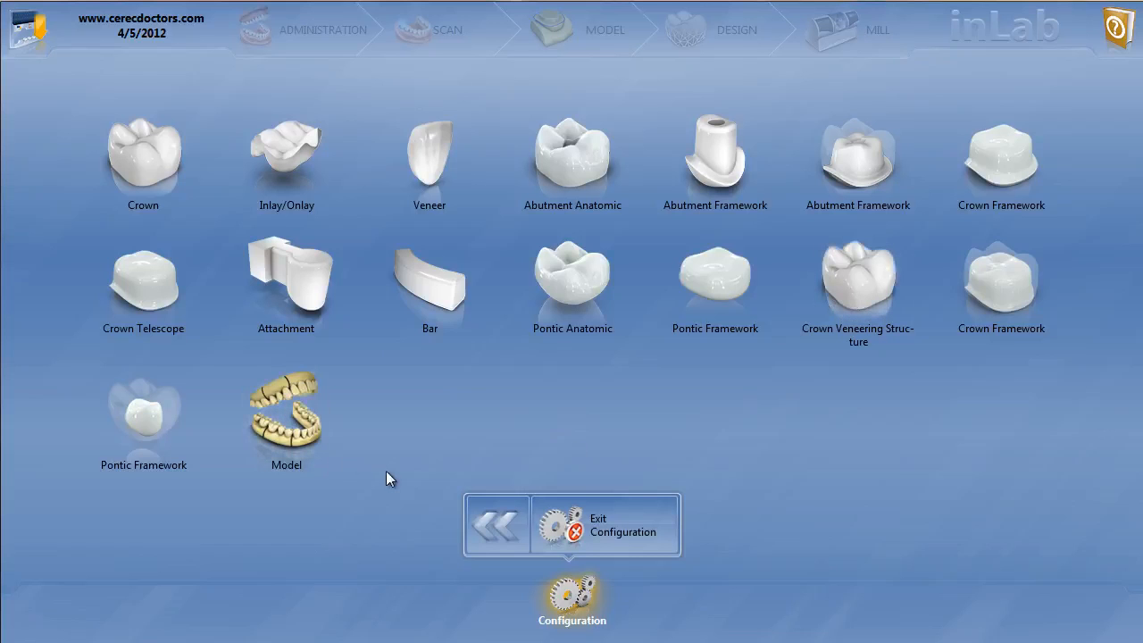